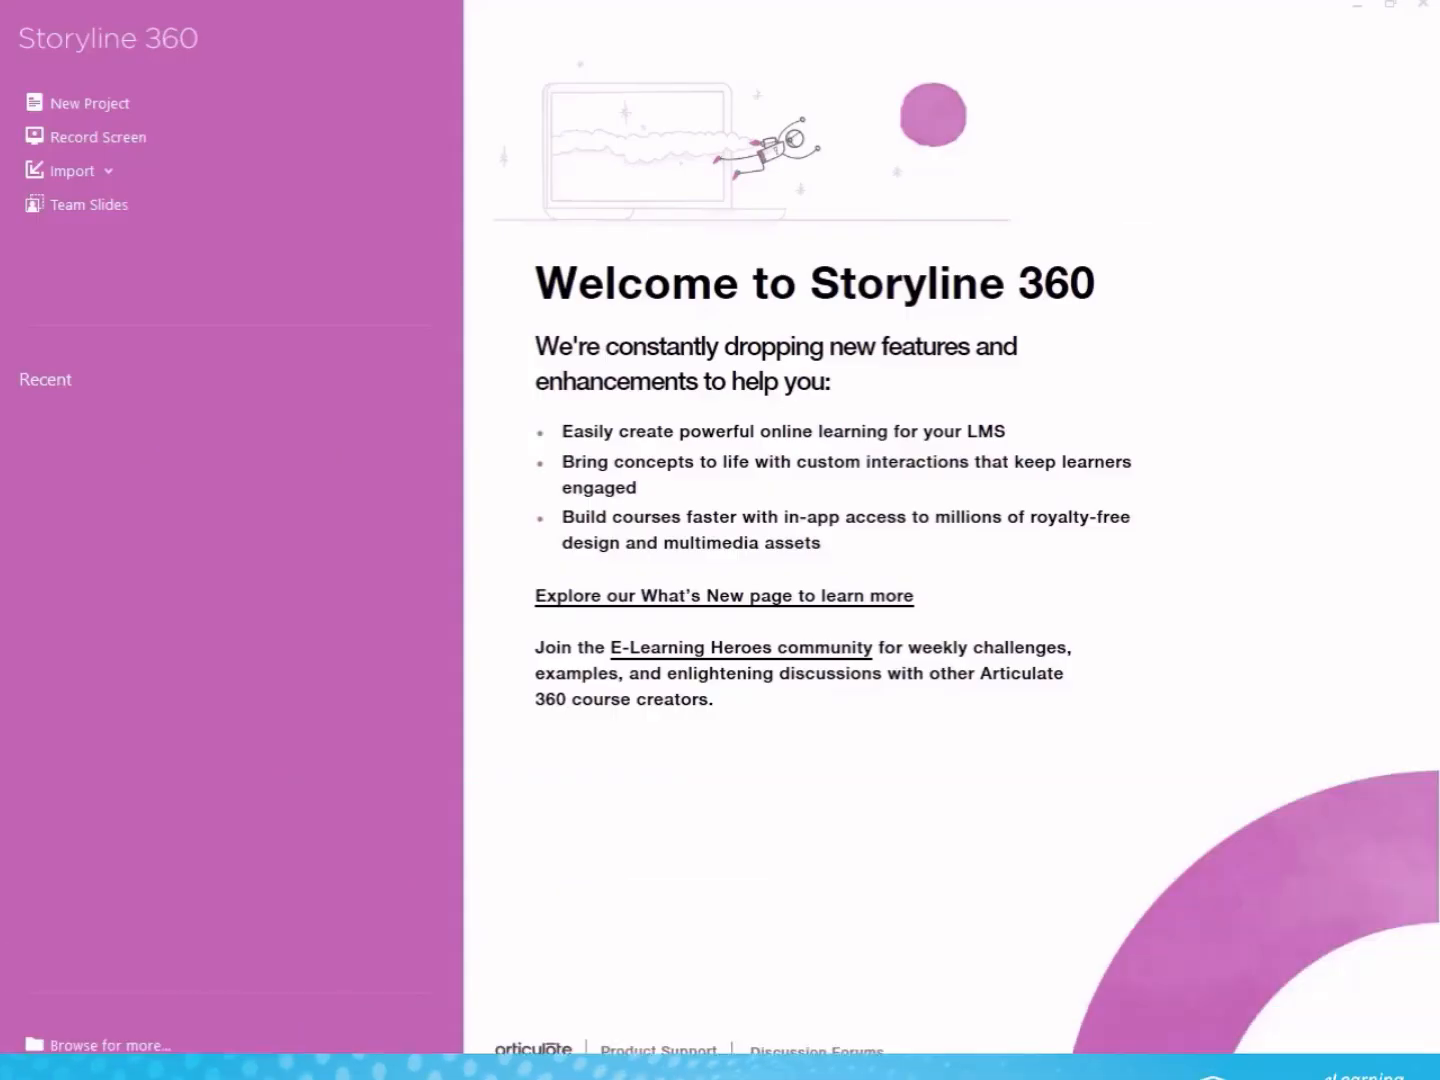
Start a new blank Storyline project from the start screen
left_click(90, 104)
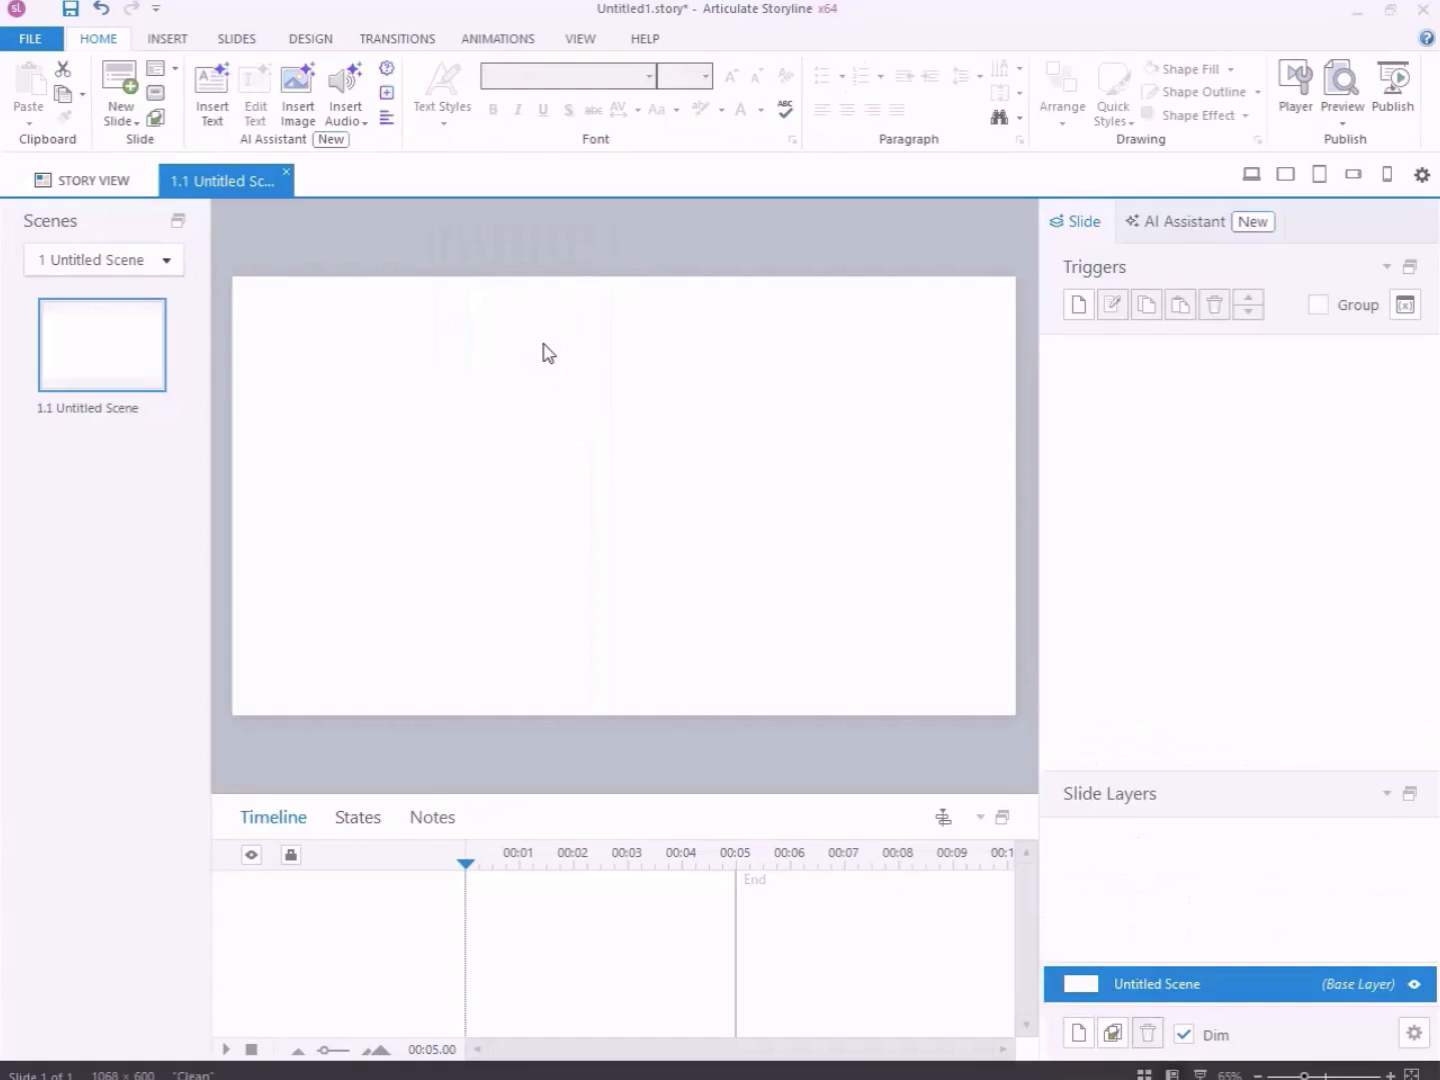
mouse_move(178, 52)
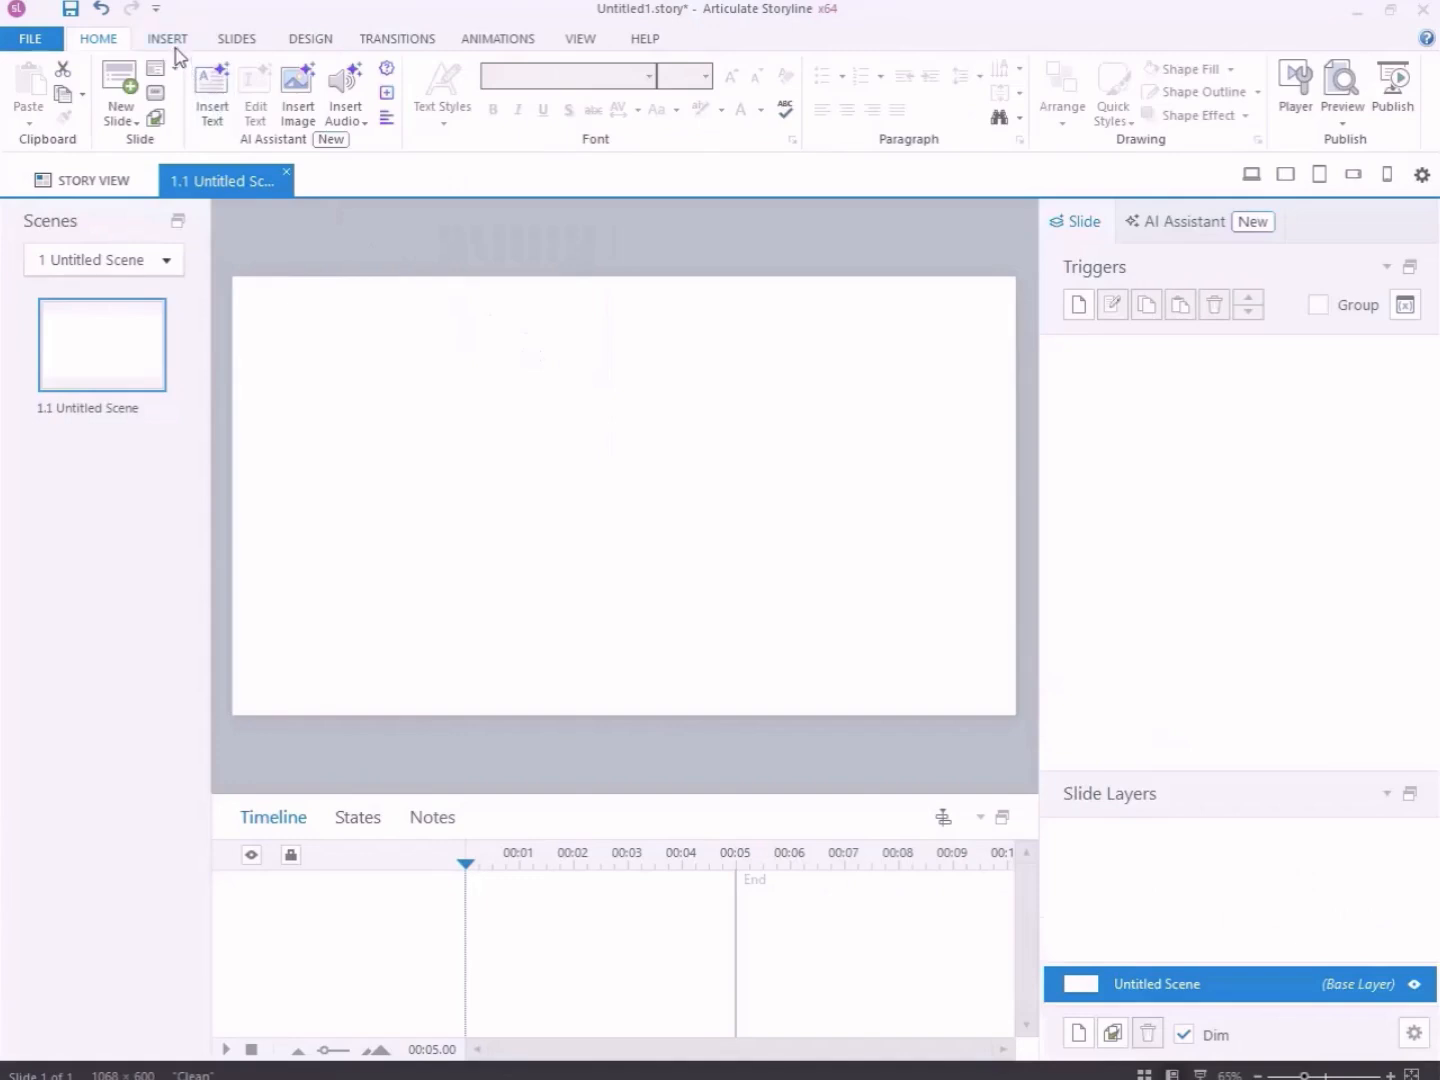
Insert Video_1.mp4 from the computer onto the slide via Insert > Video from File
left_click(166, 38)
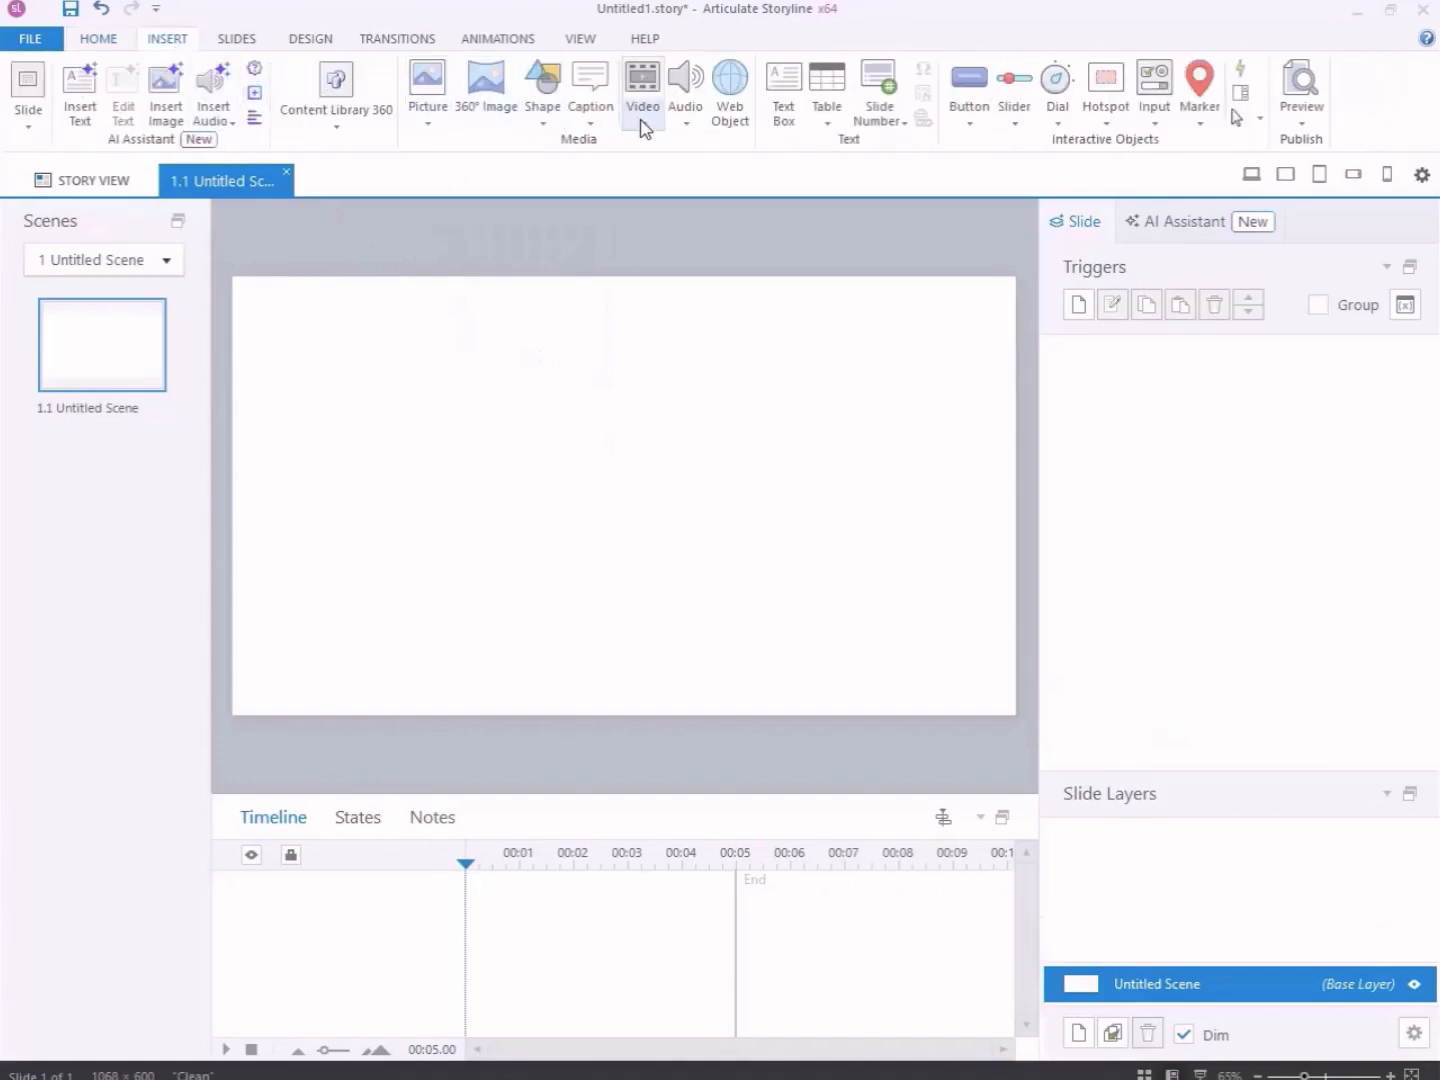
left_click(642, 90)
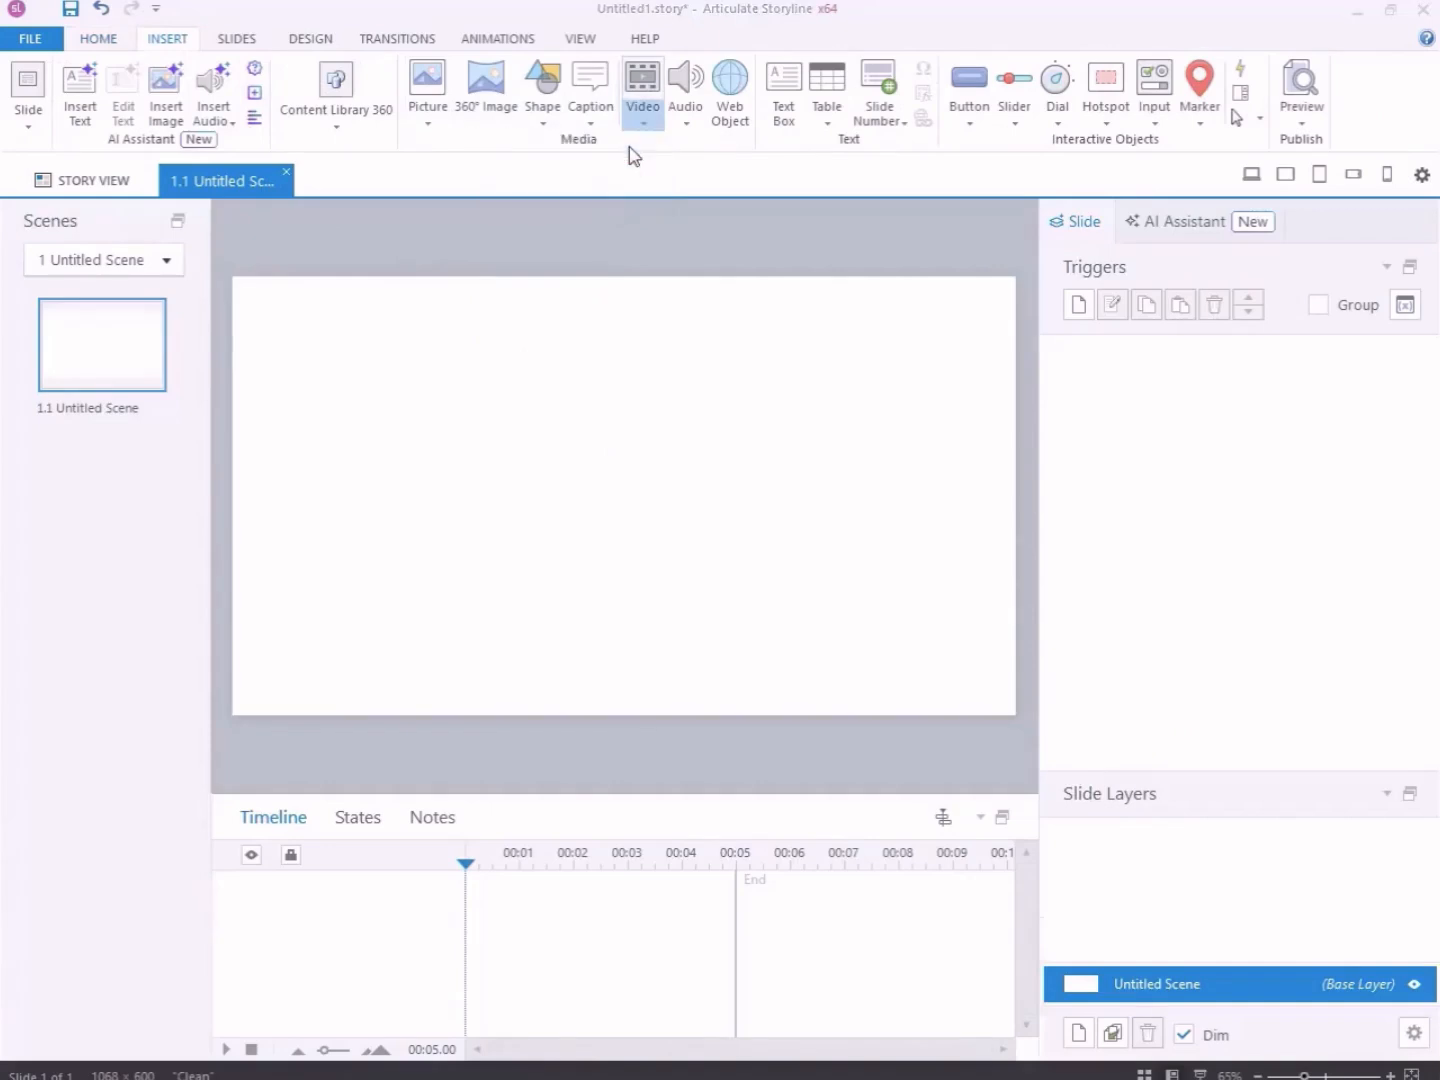
left_click(640, 88)
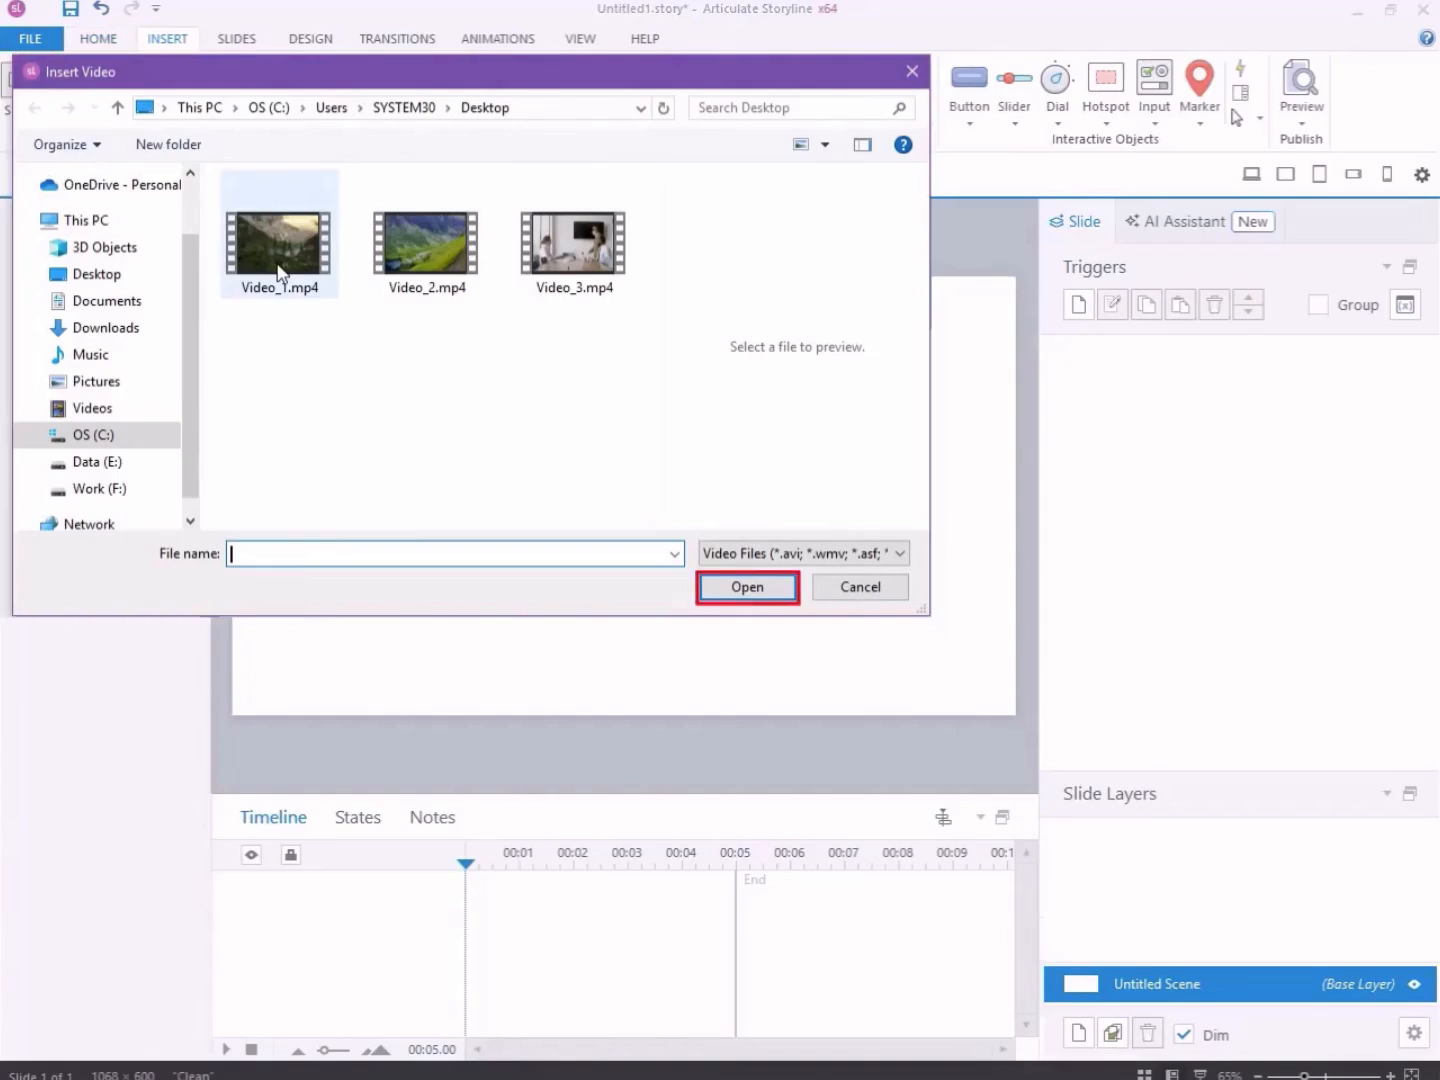
left_click(278, 240)
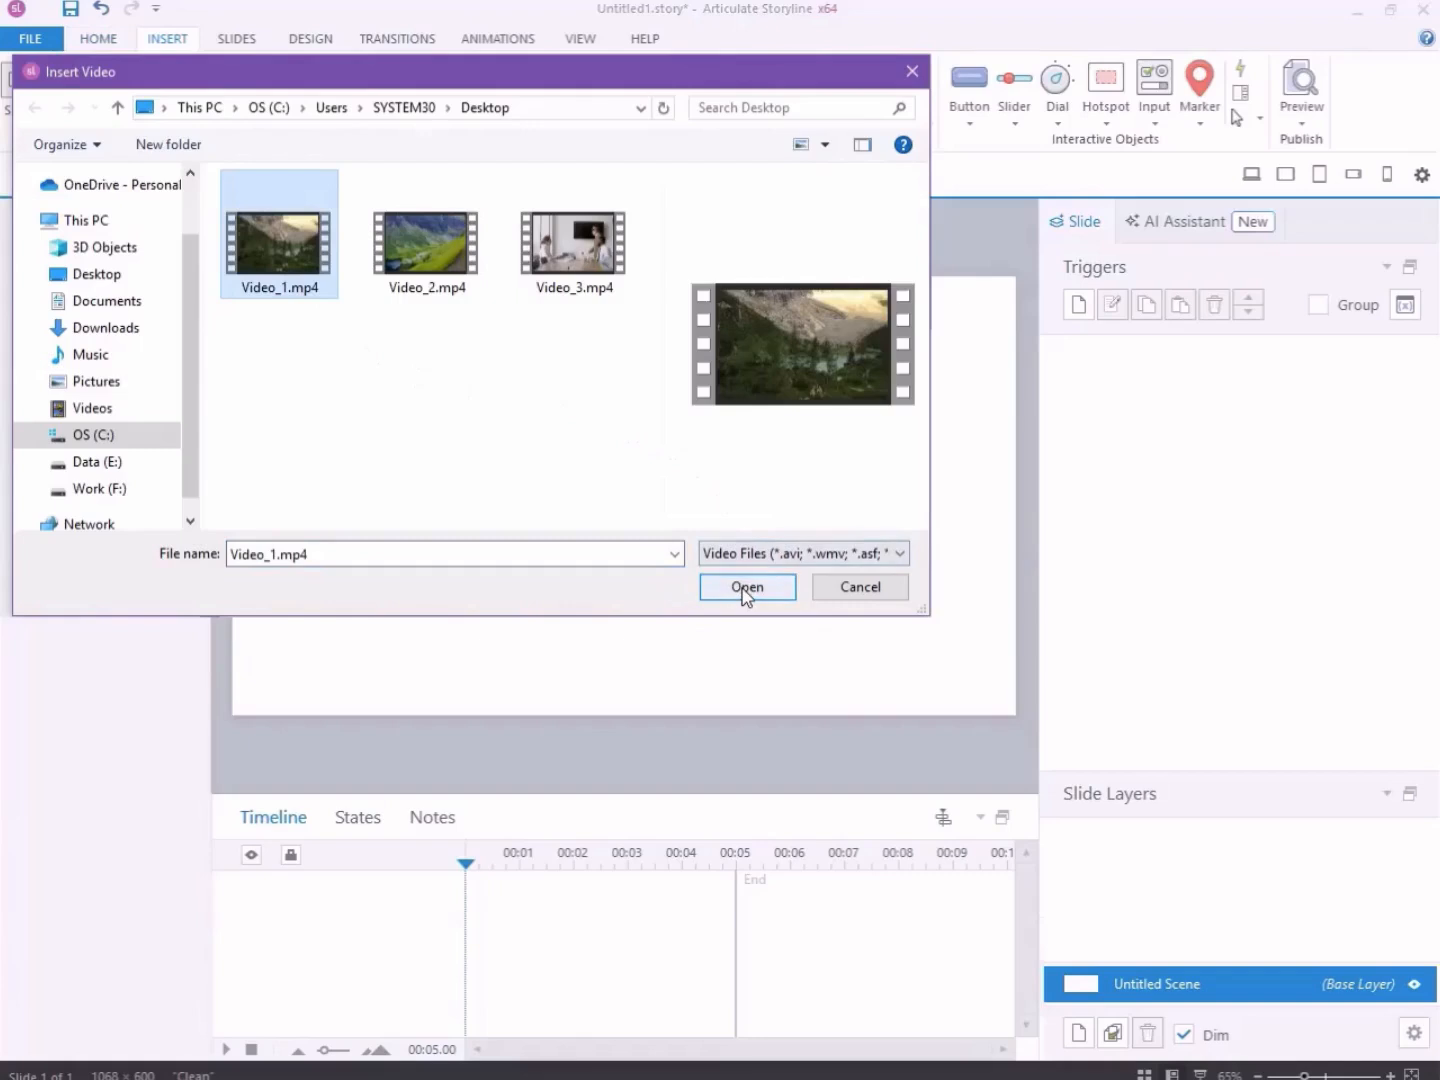
left_click(746, 586)
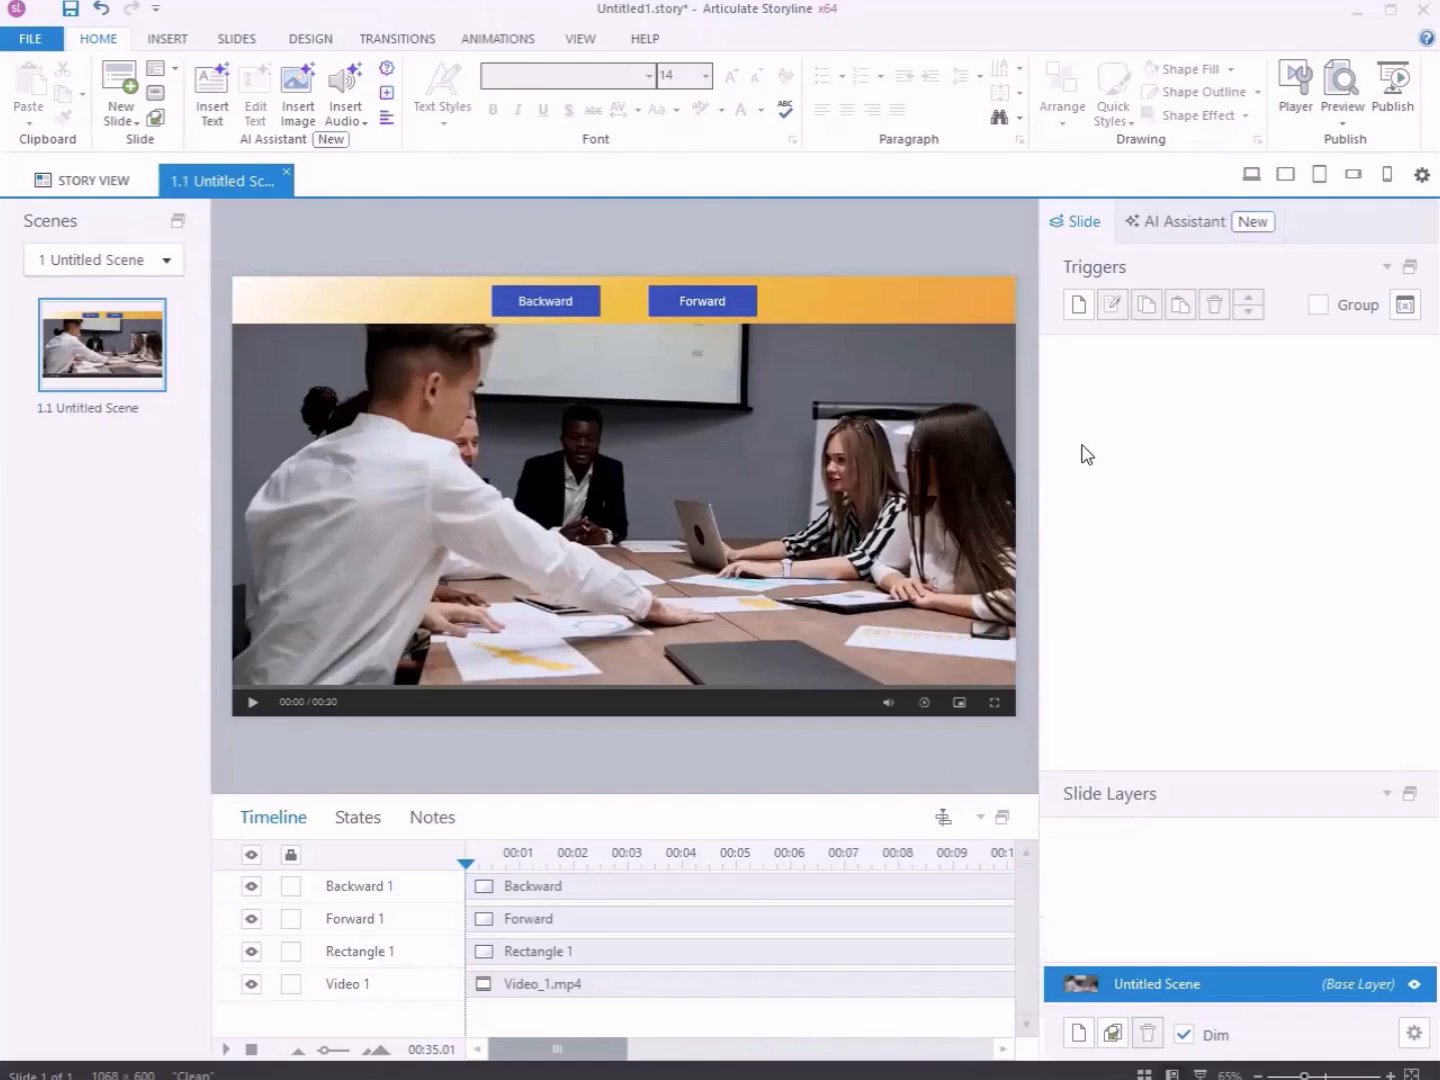
Create a new trigger set to Jump to time as a relative forward/backward jump of 5 seconds
left_click(702, 300)
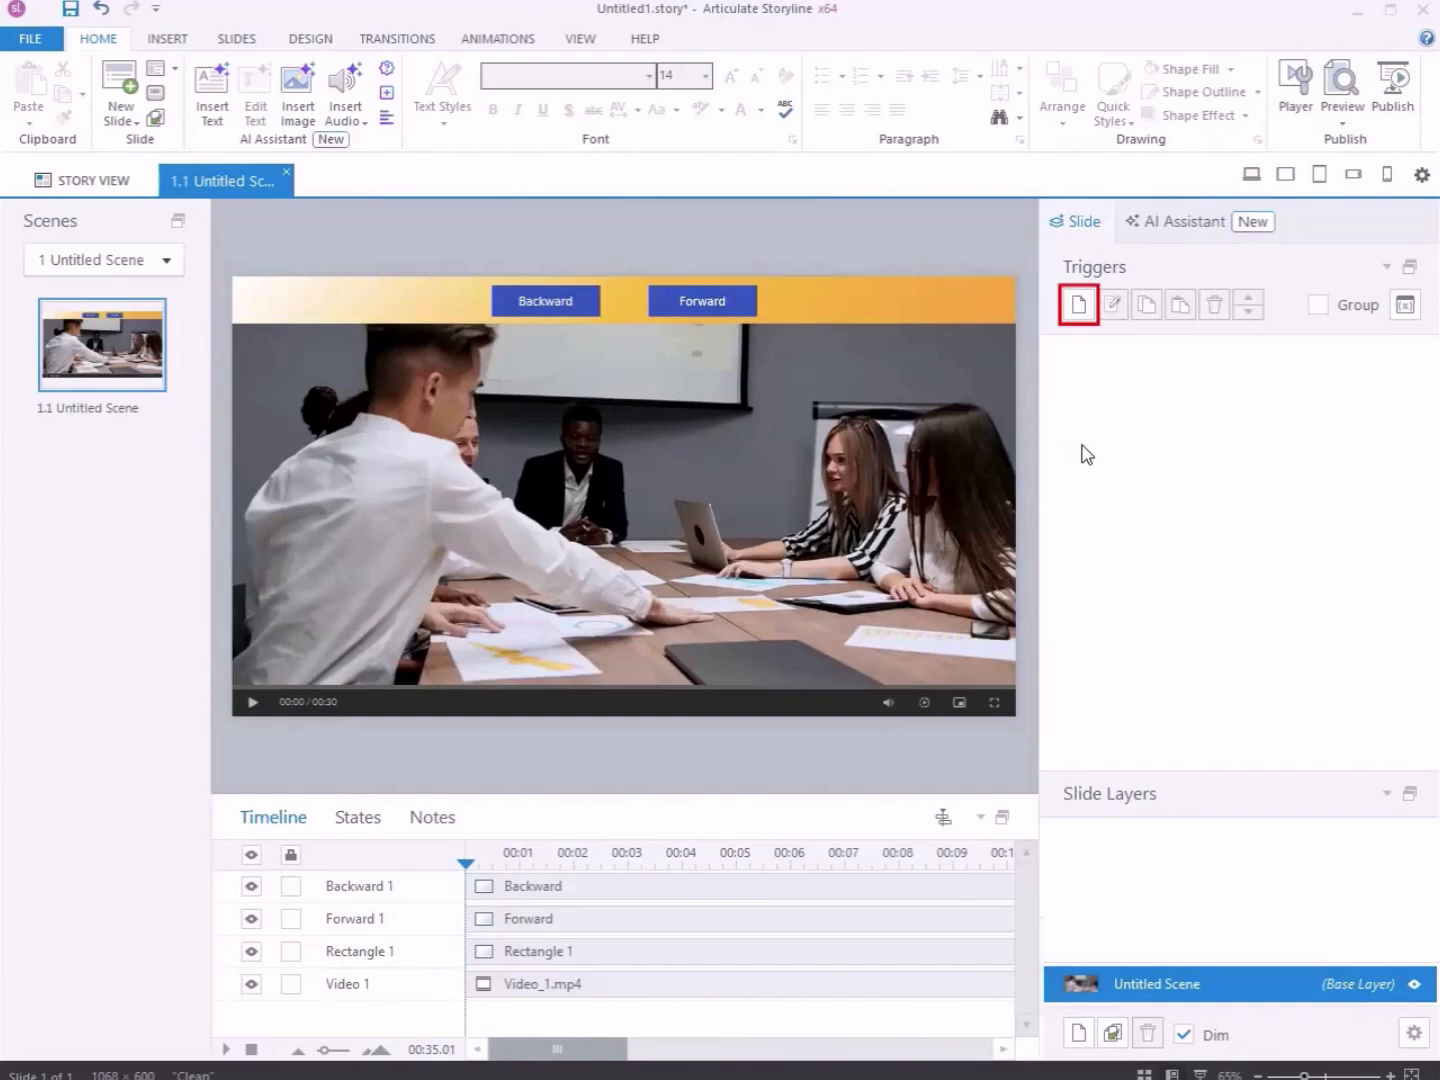
left_click(1078, 304)
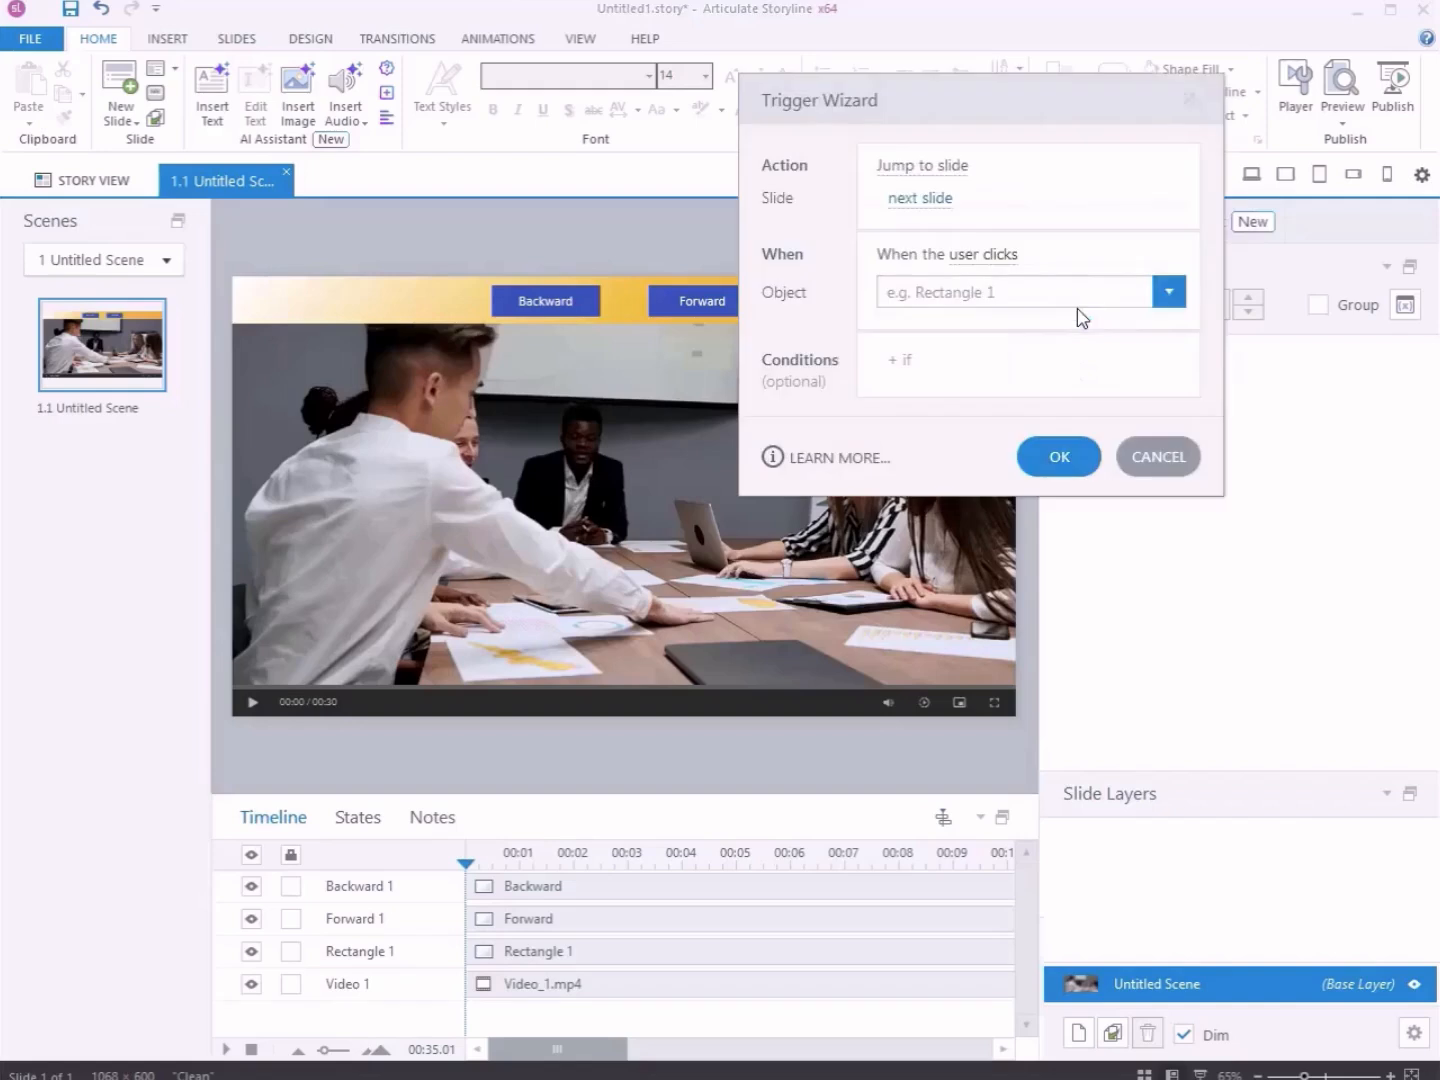
left_click(920, 164)
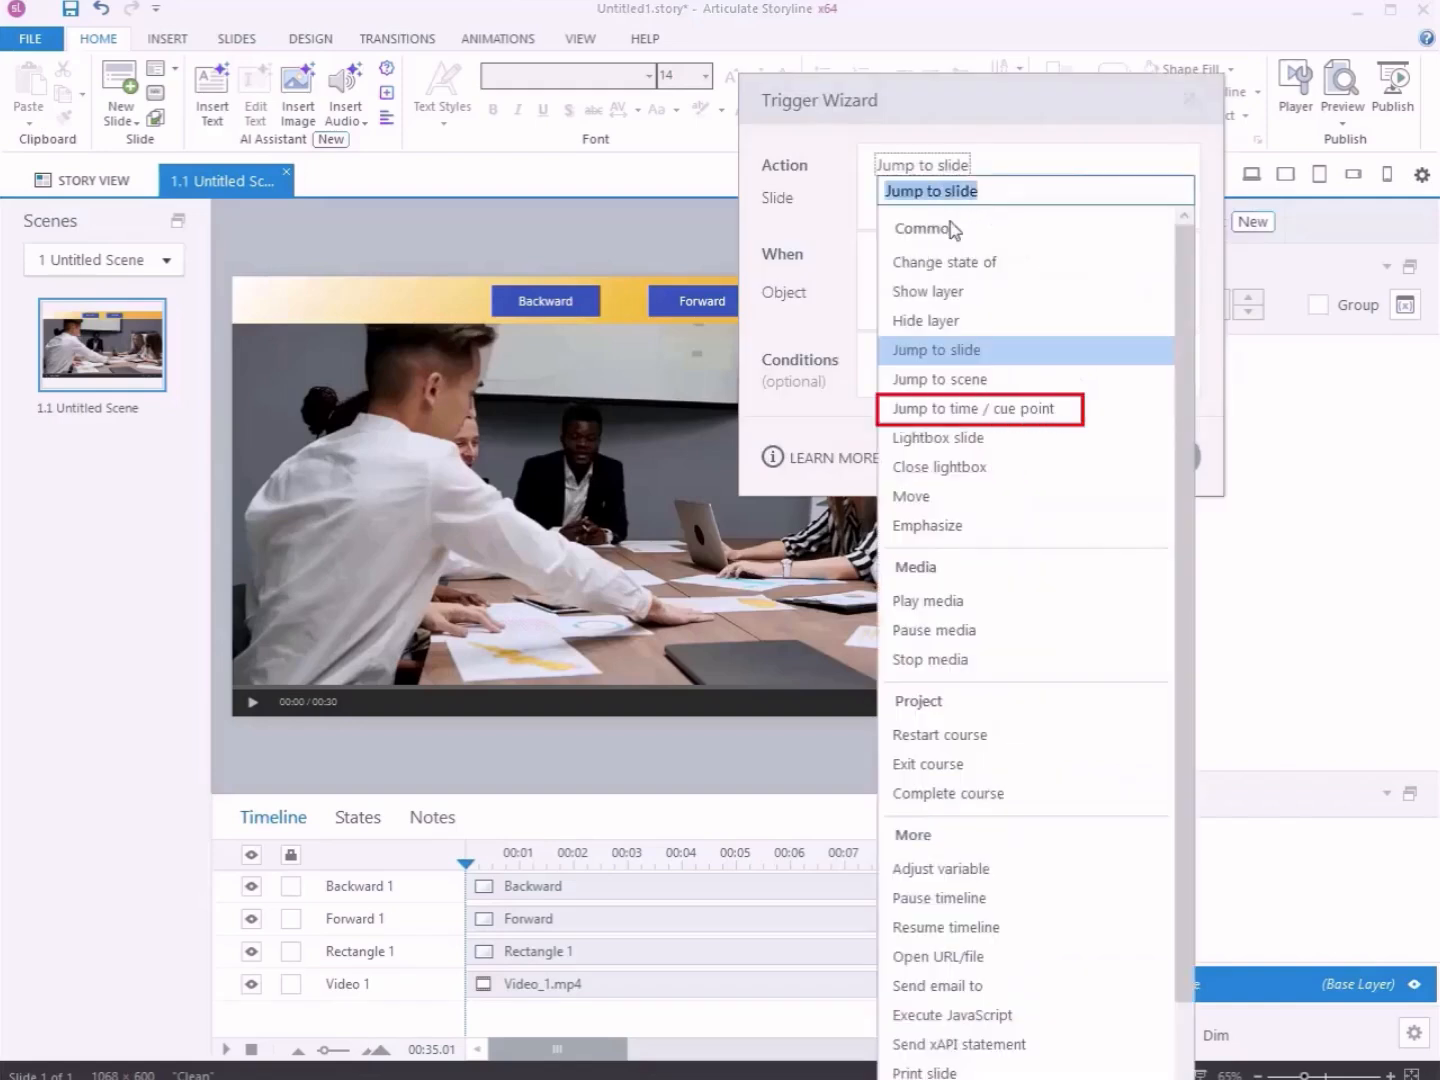
left_click(970, 408)
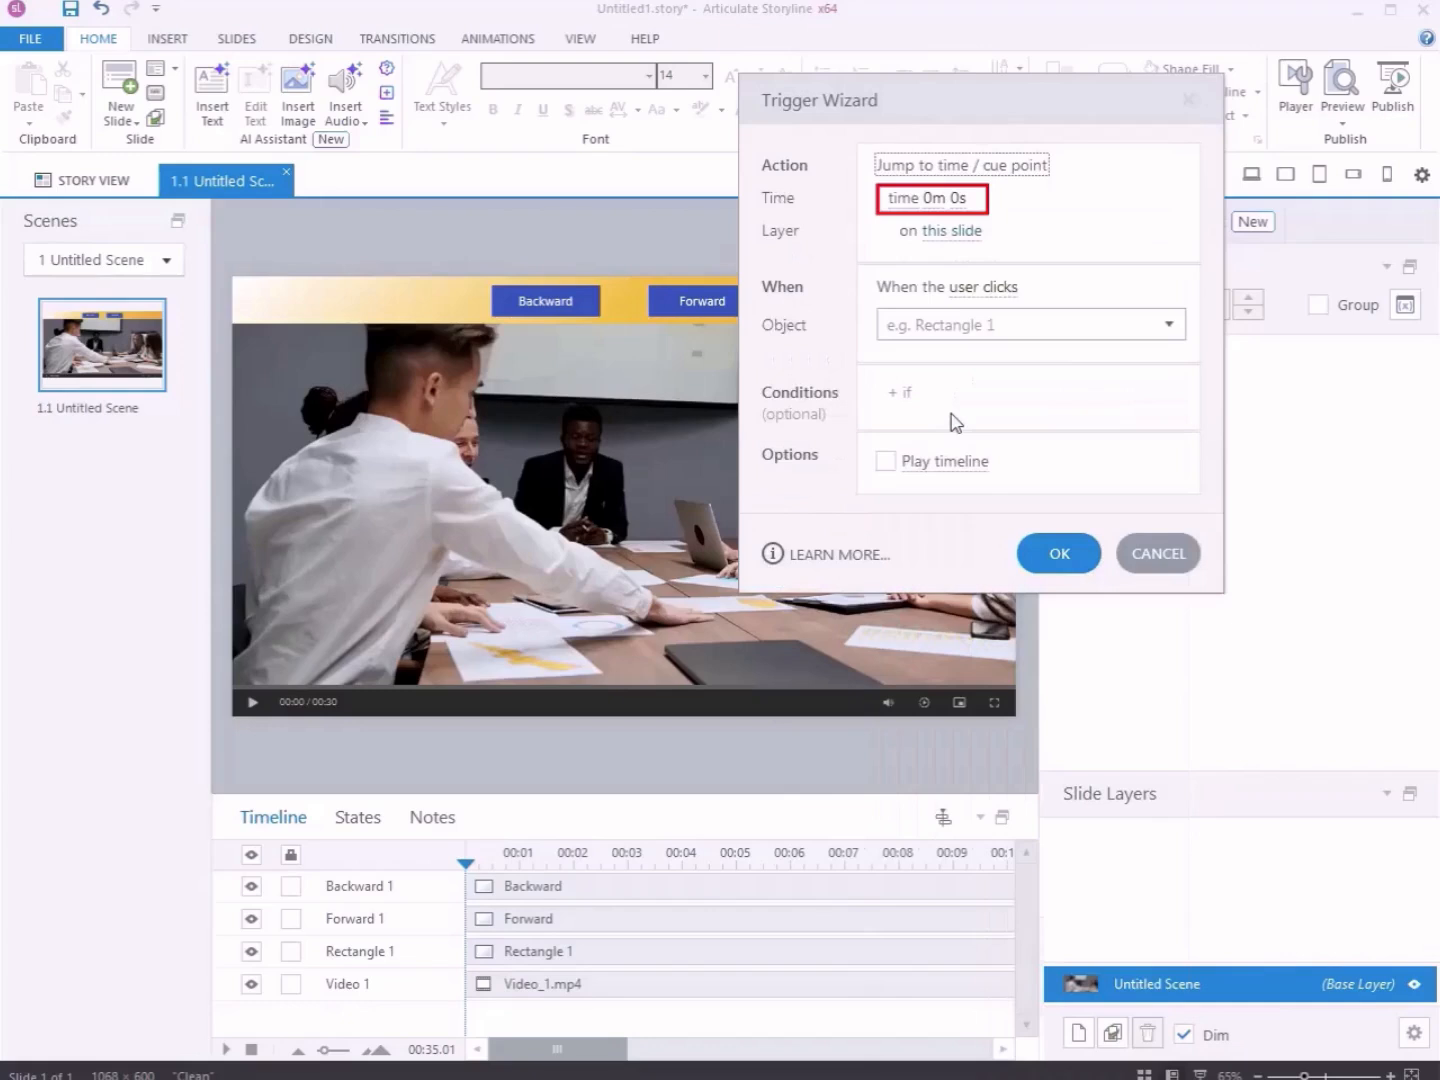
left_click(930, 198)
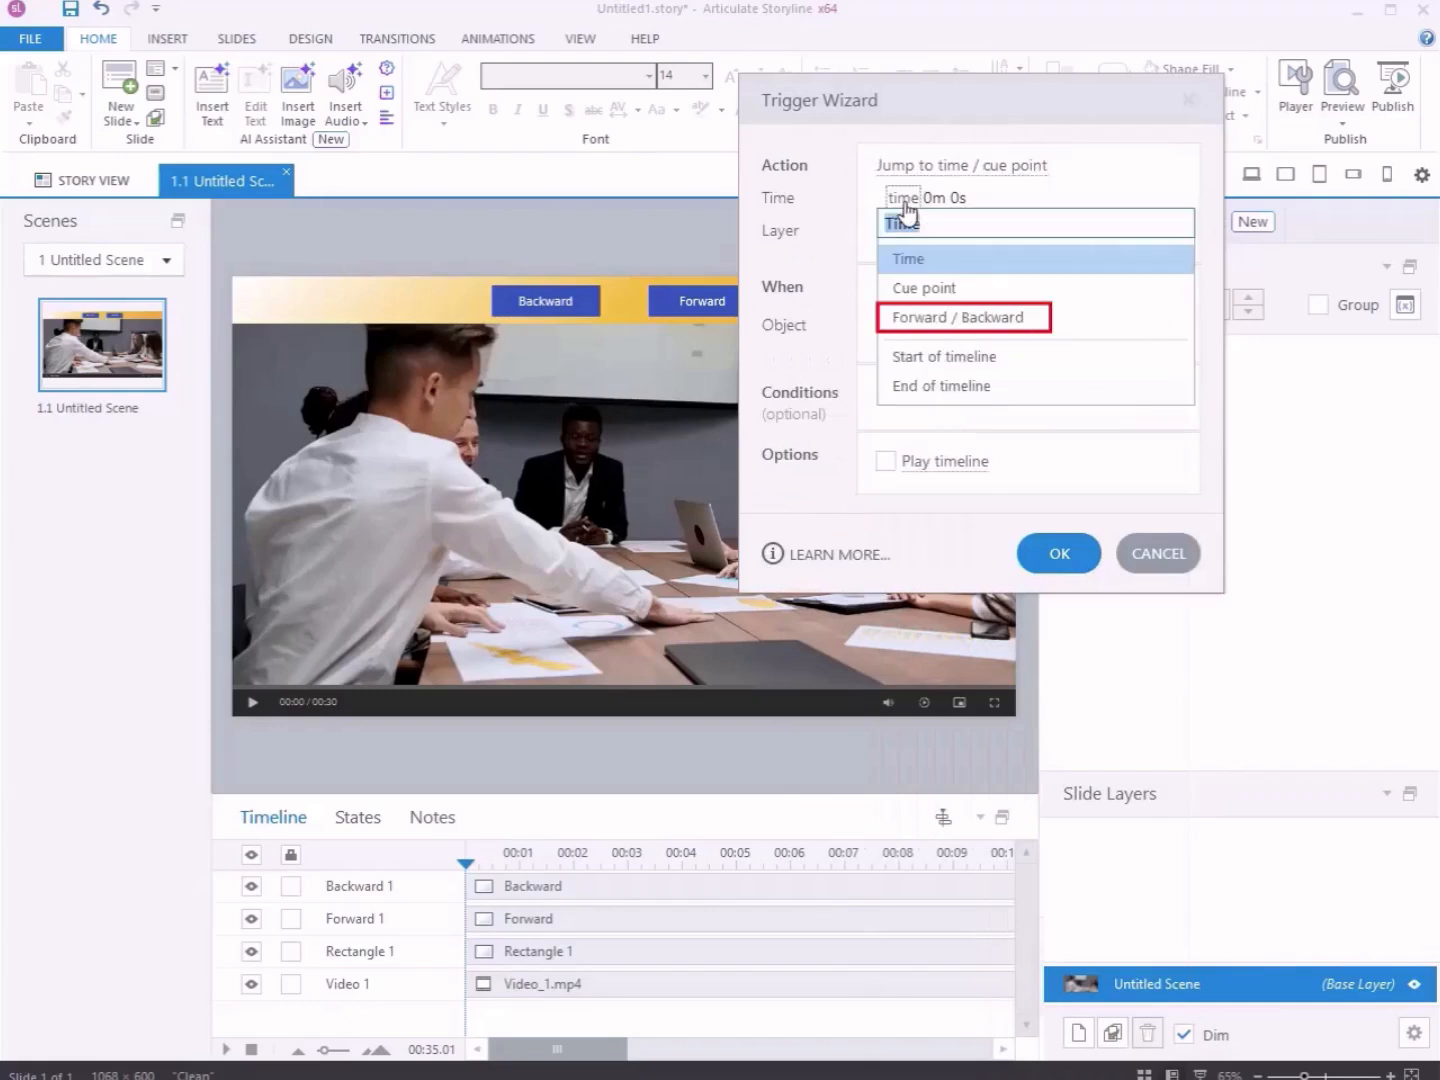
left_click(962, 316)
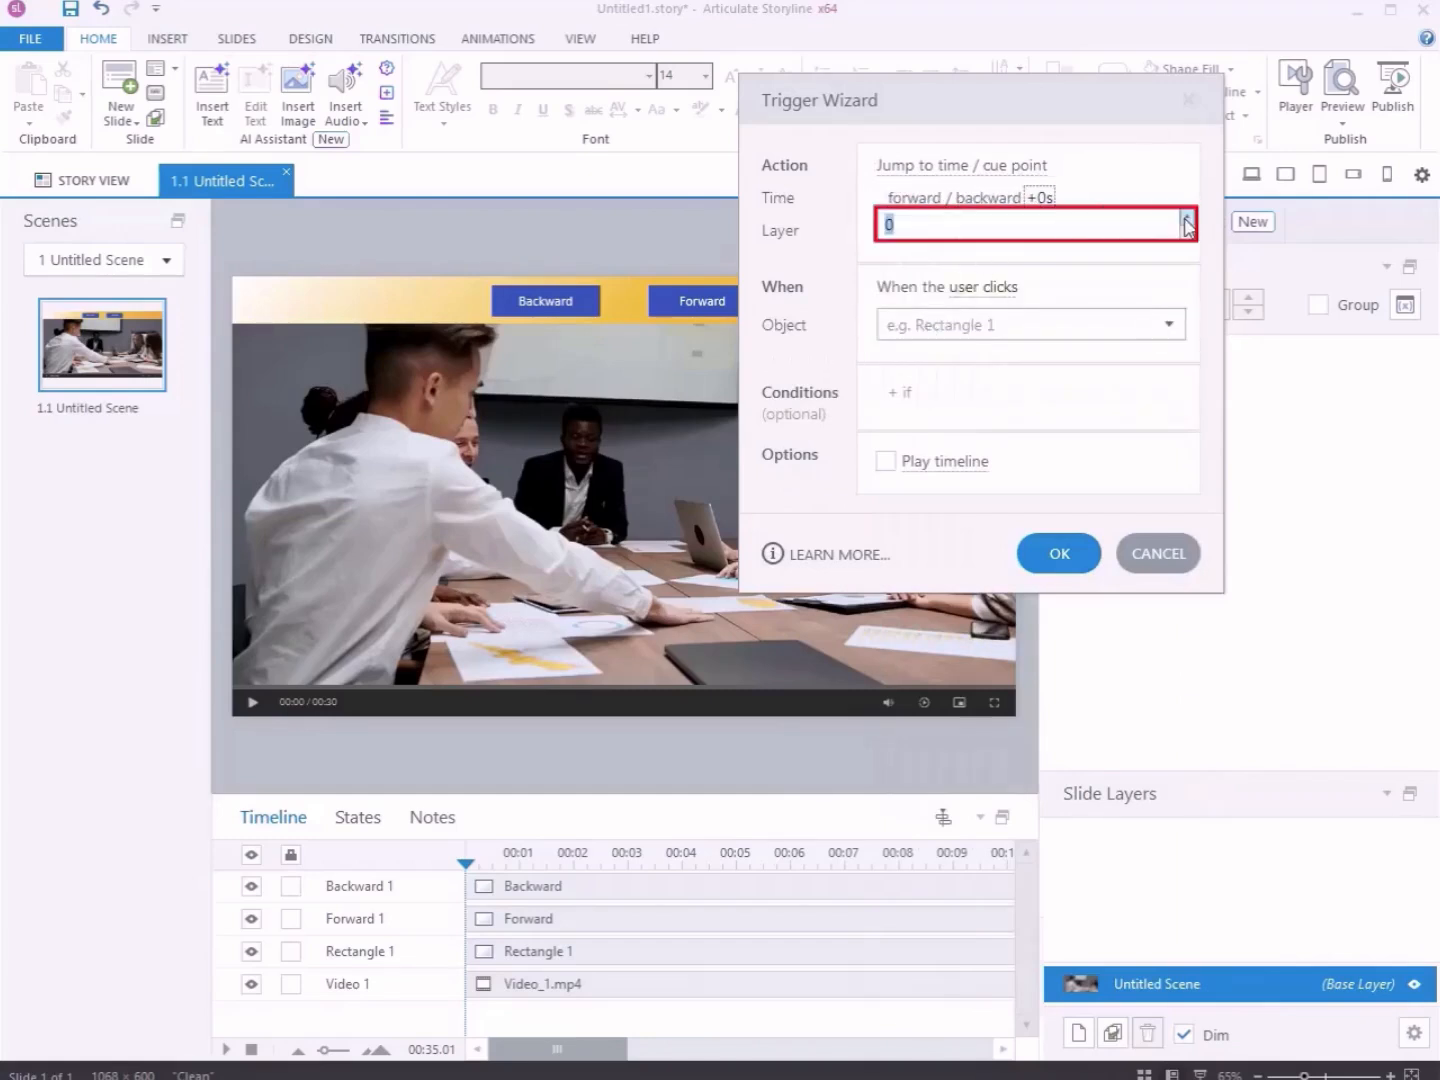
type("2.25")
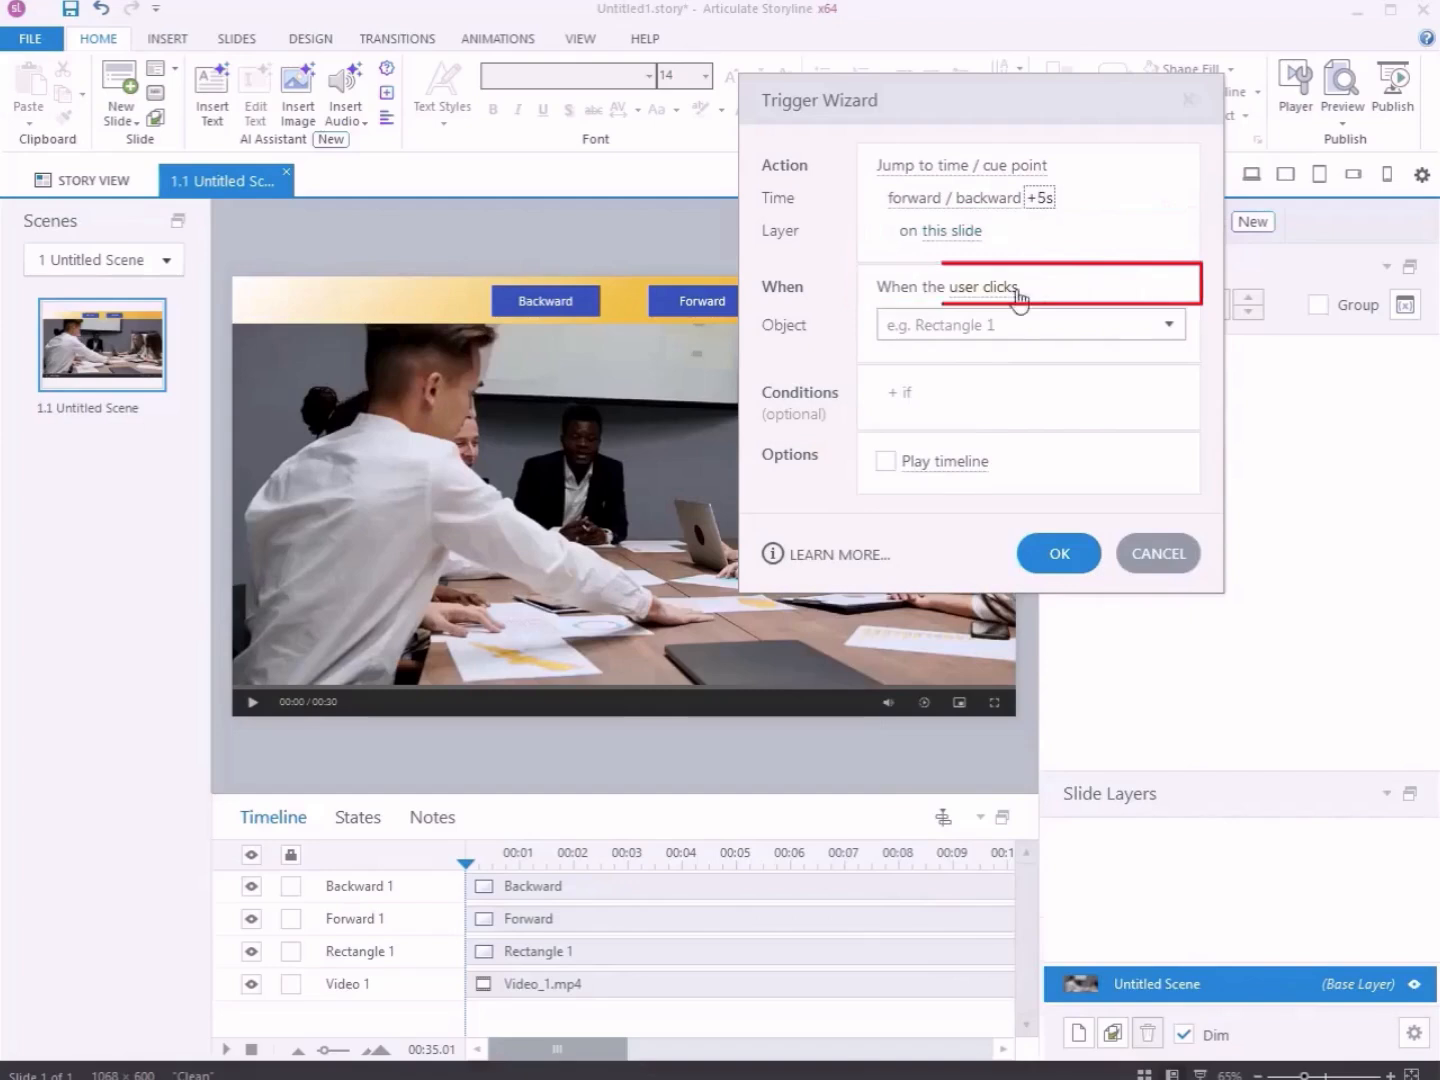
left_click(1028, 324)
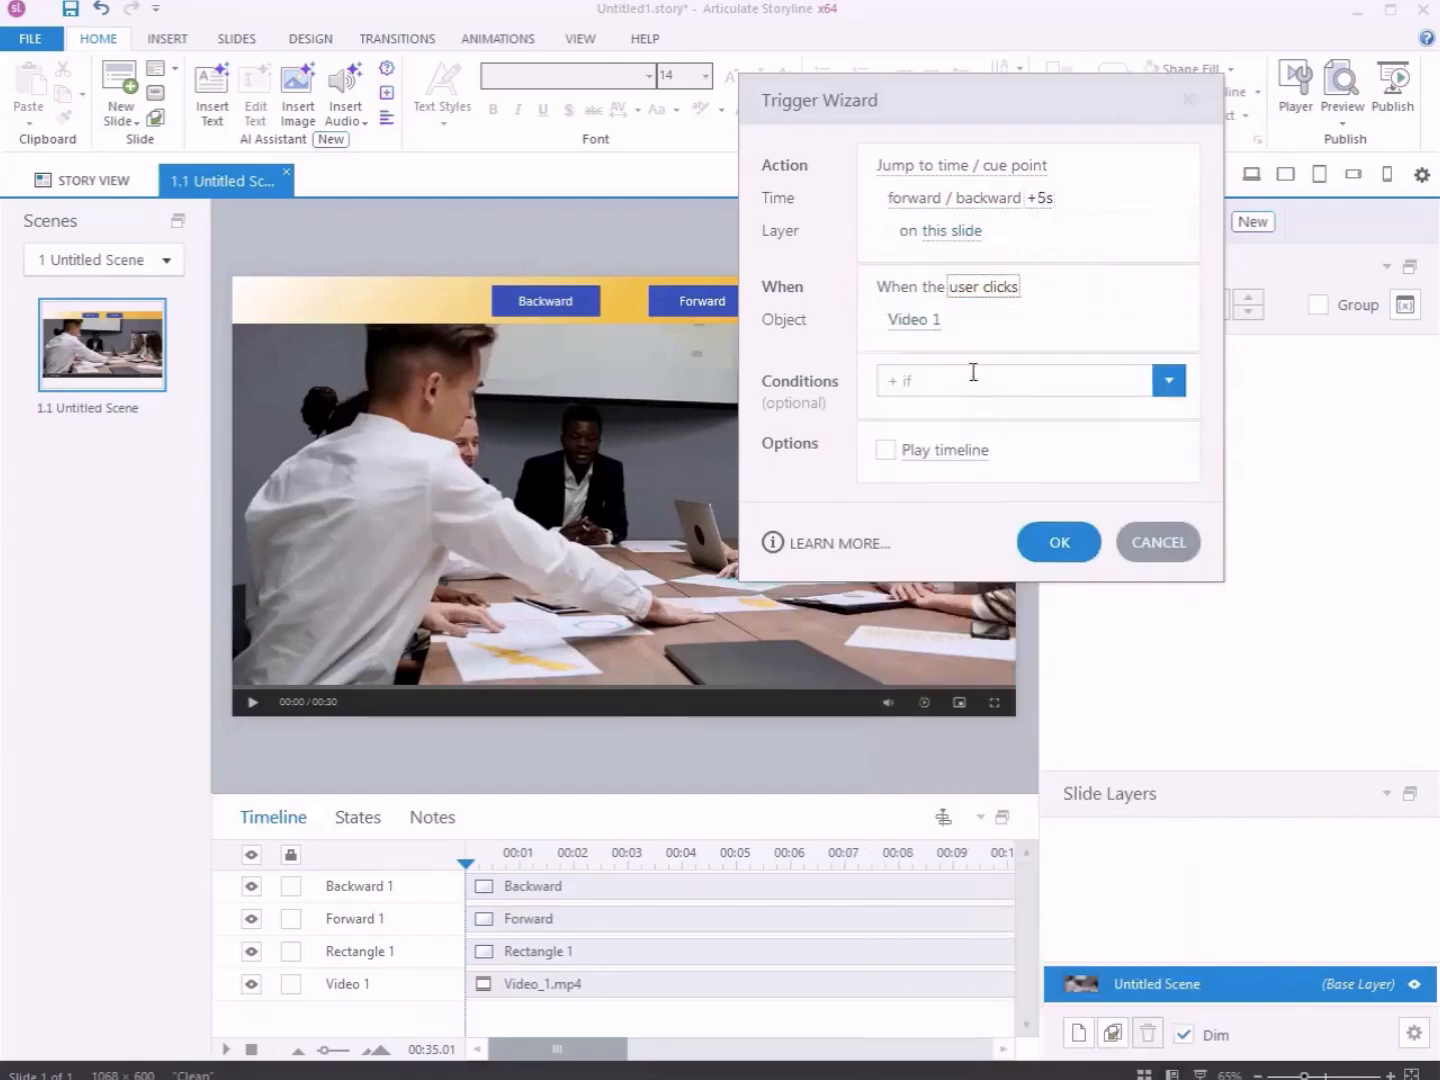
Assign the trigger to clicking Forward 1, keep the timeline playing, and save it
left_click(912, 320)
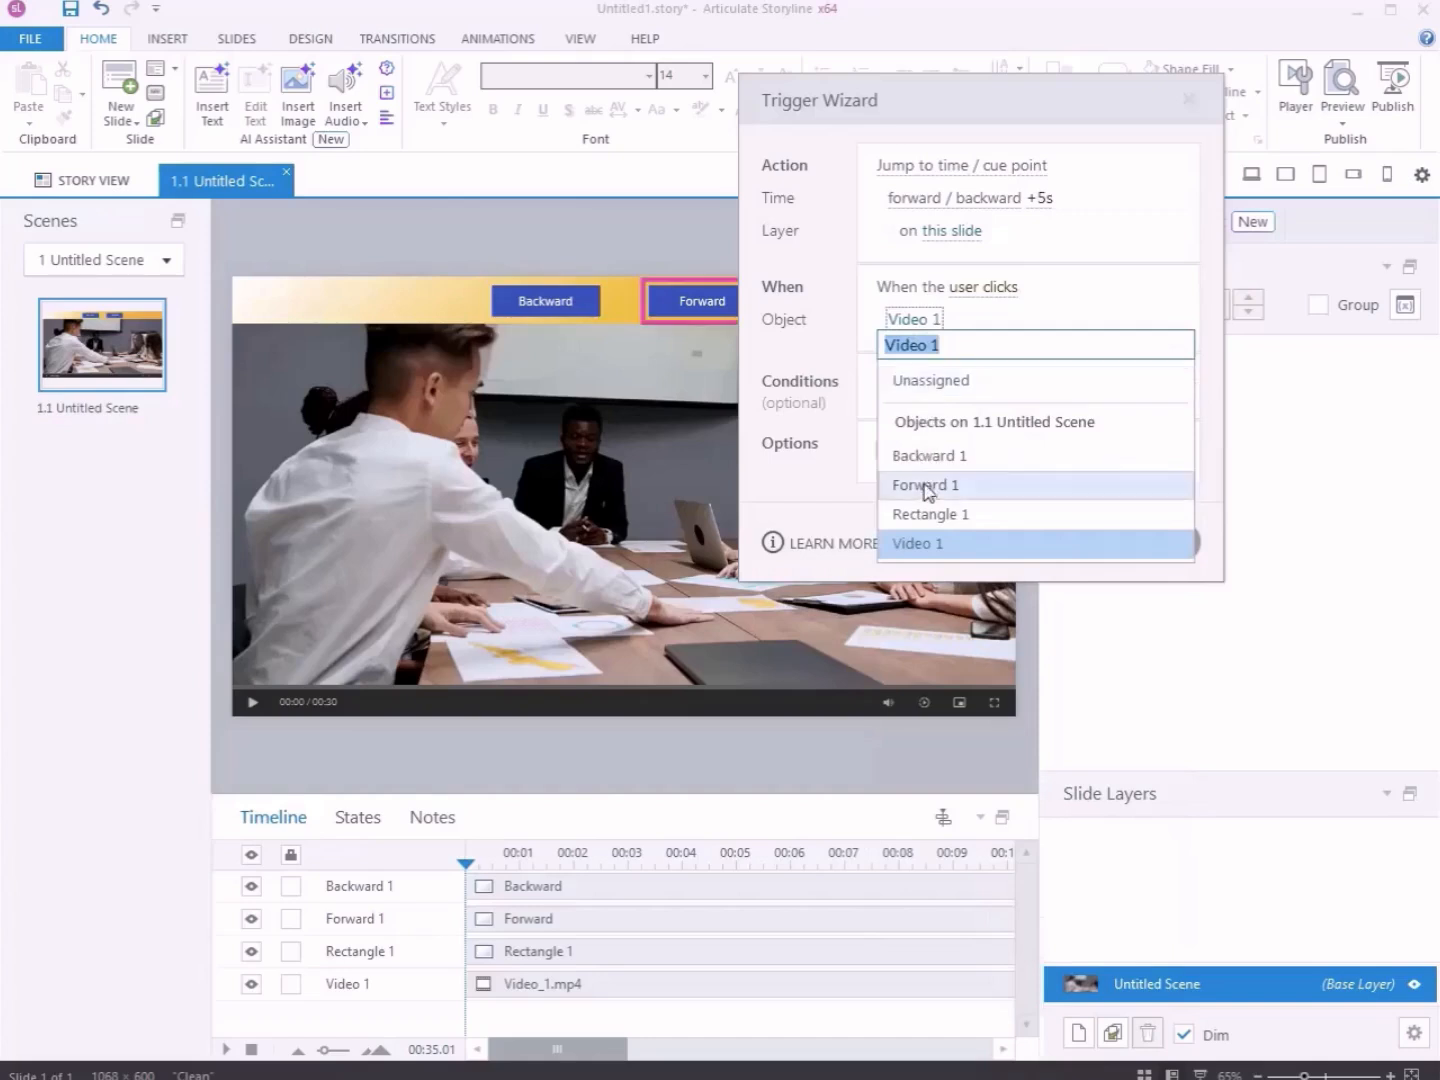
left_click(924, 484)
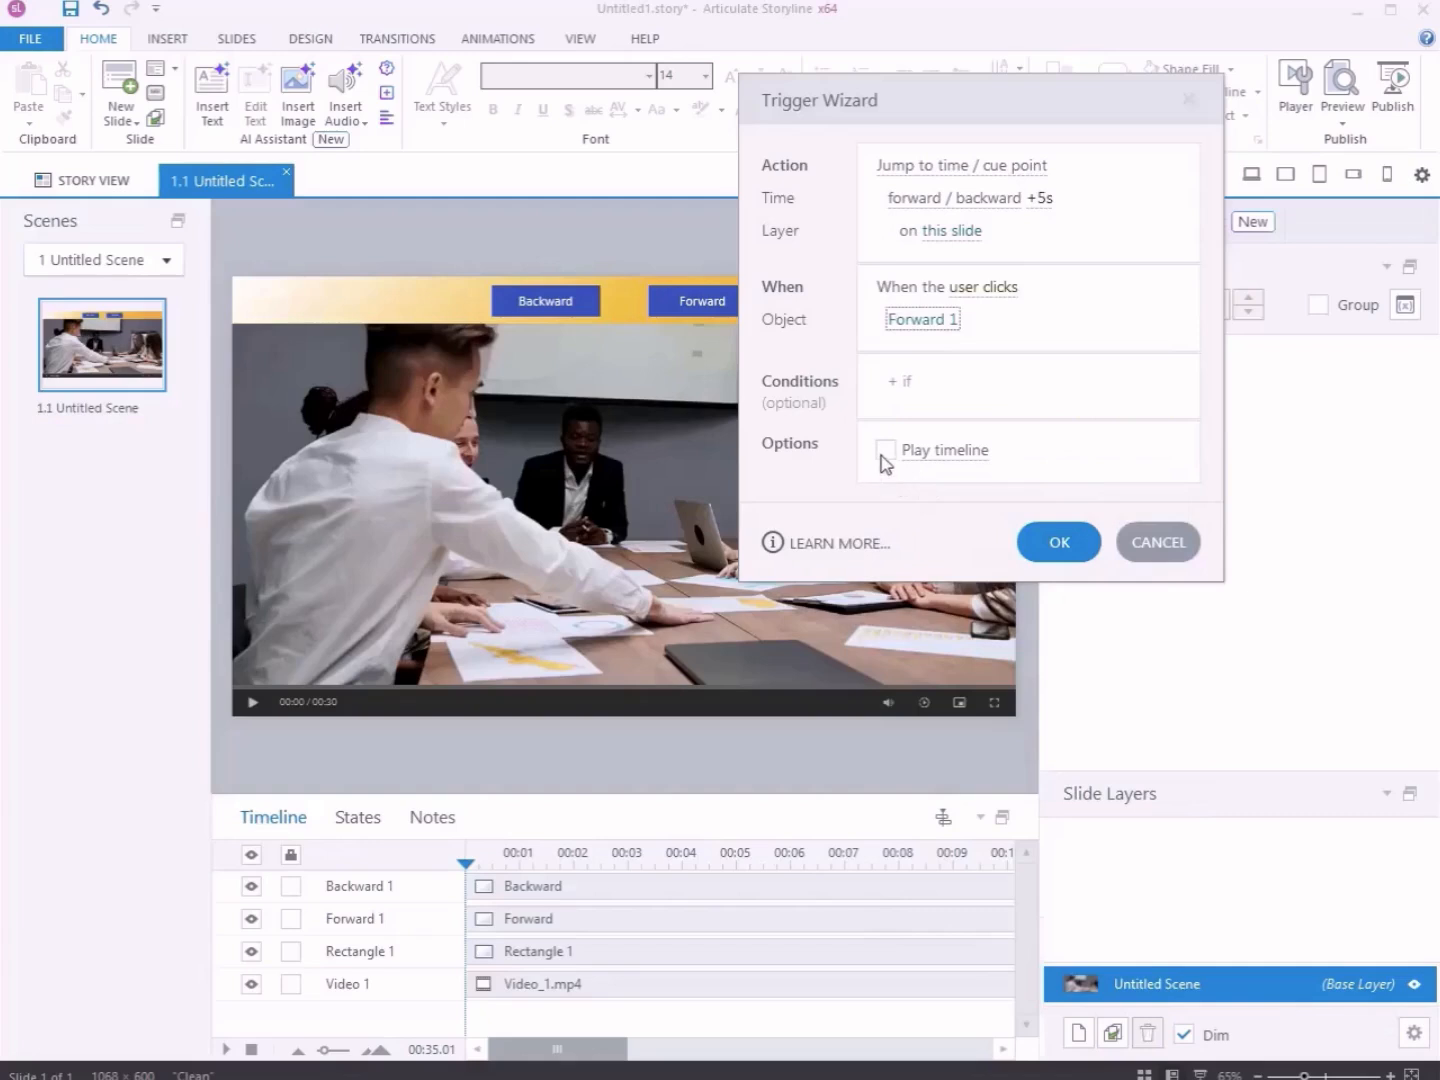
left_click(884, 450)
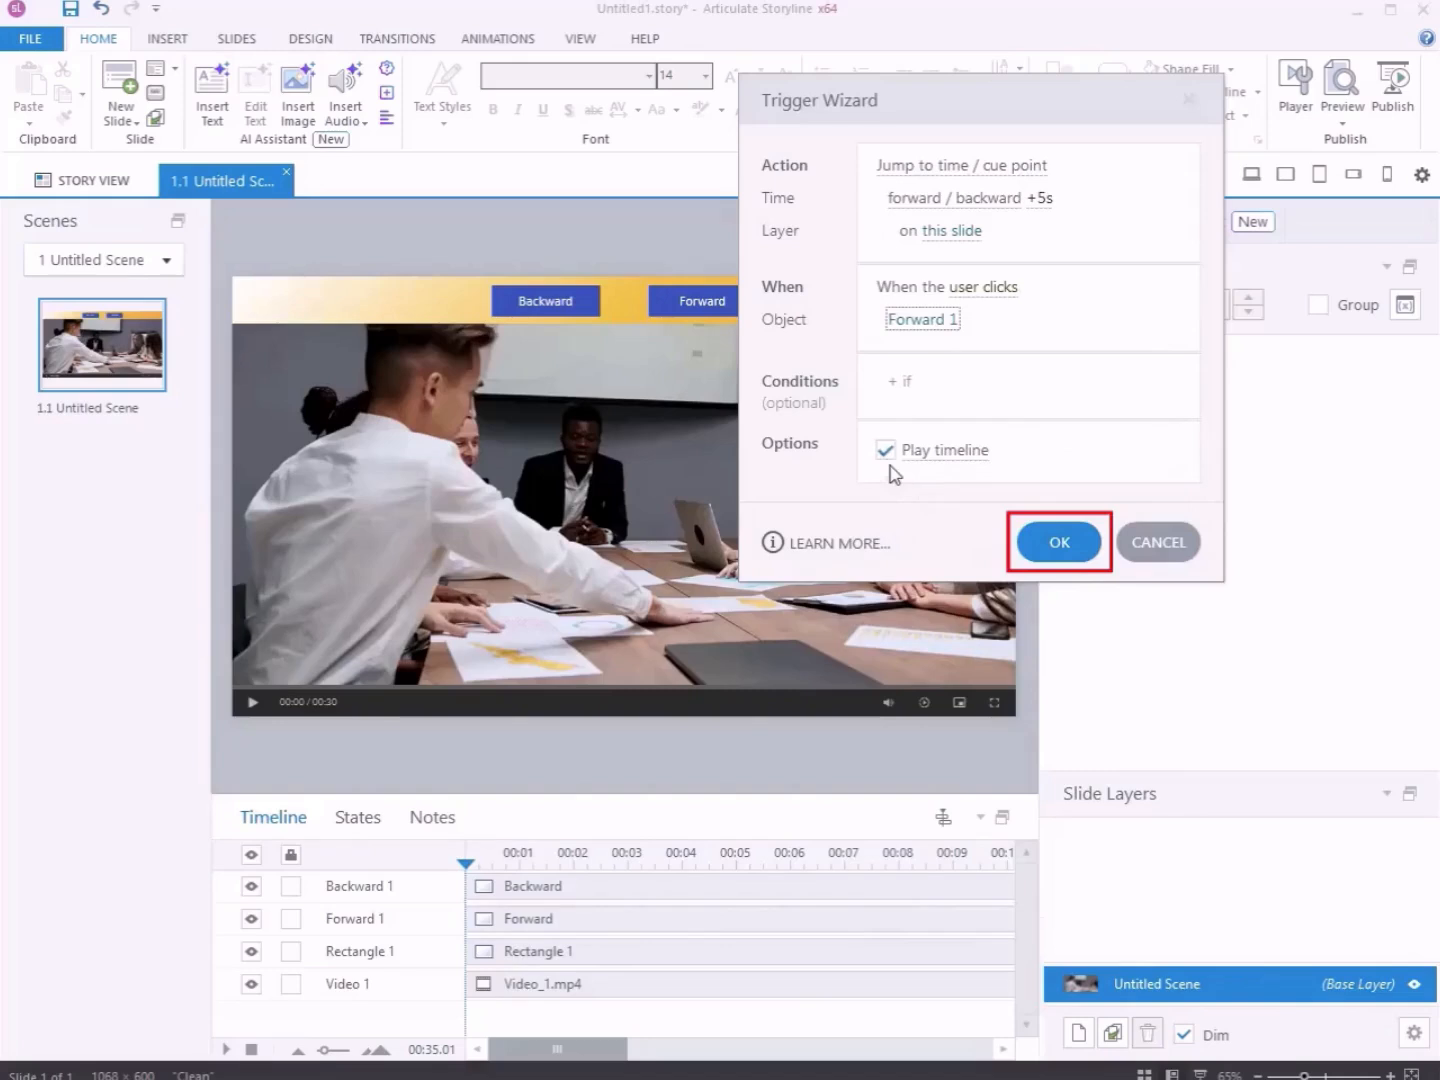
left_click(1058, 542)
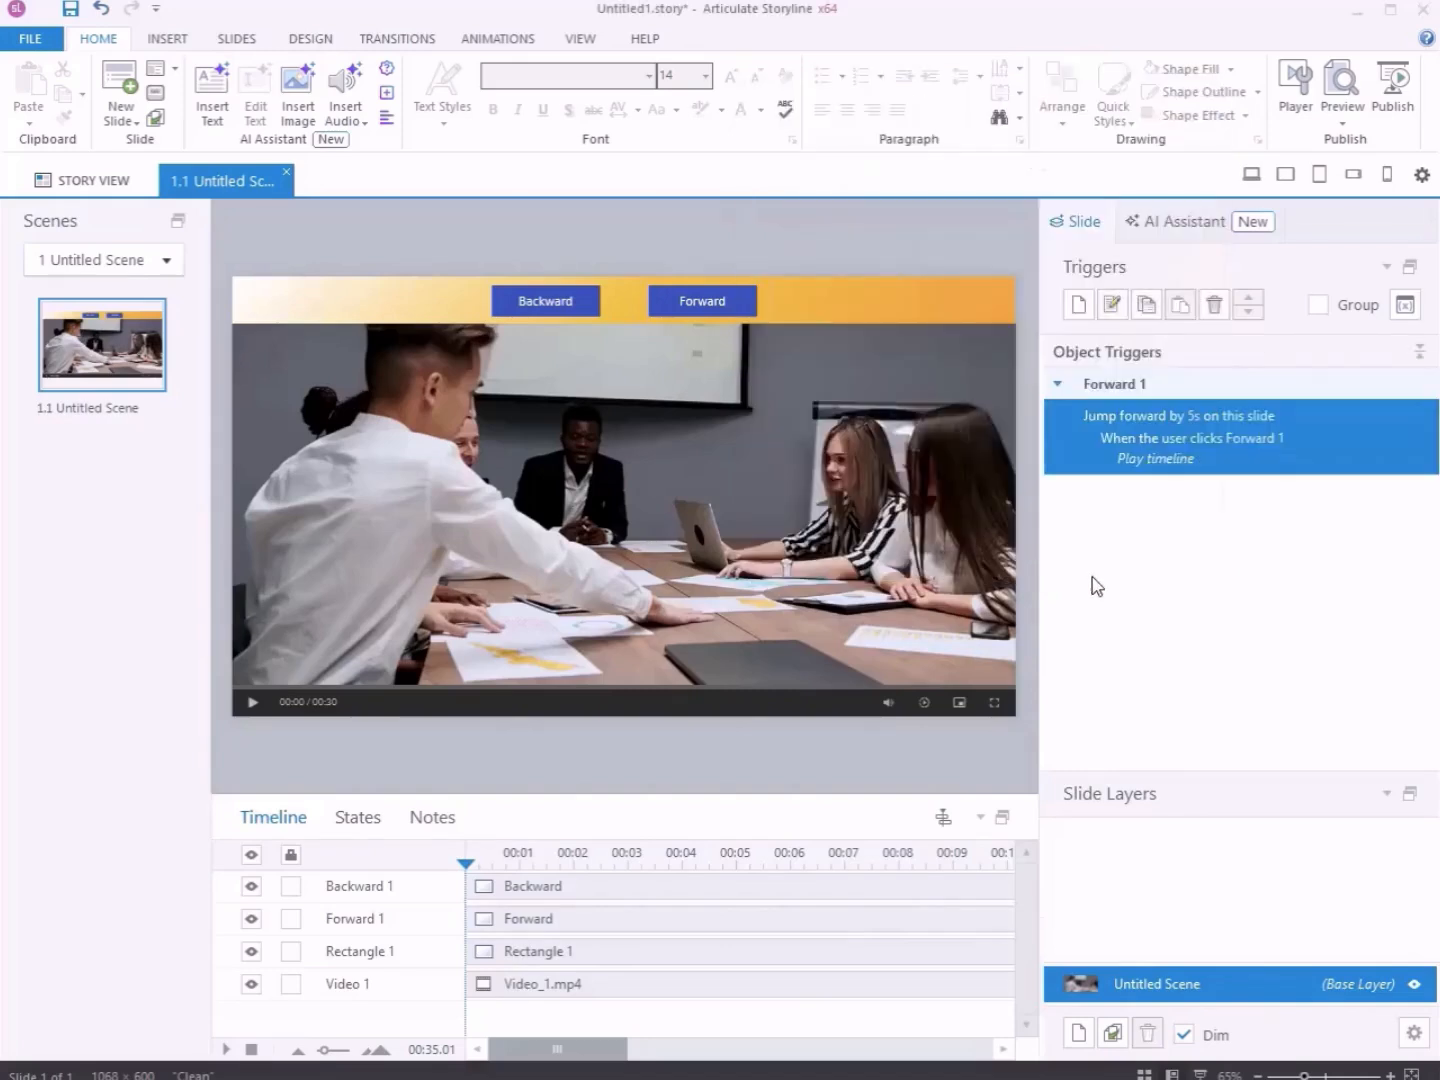
With Backward selected, create a second Jump to time trigger with a relative -5 second jump
left_click(544, 300)
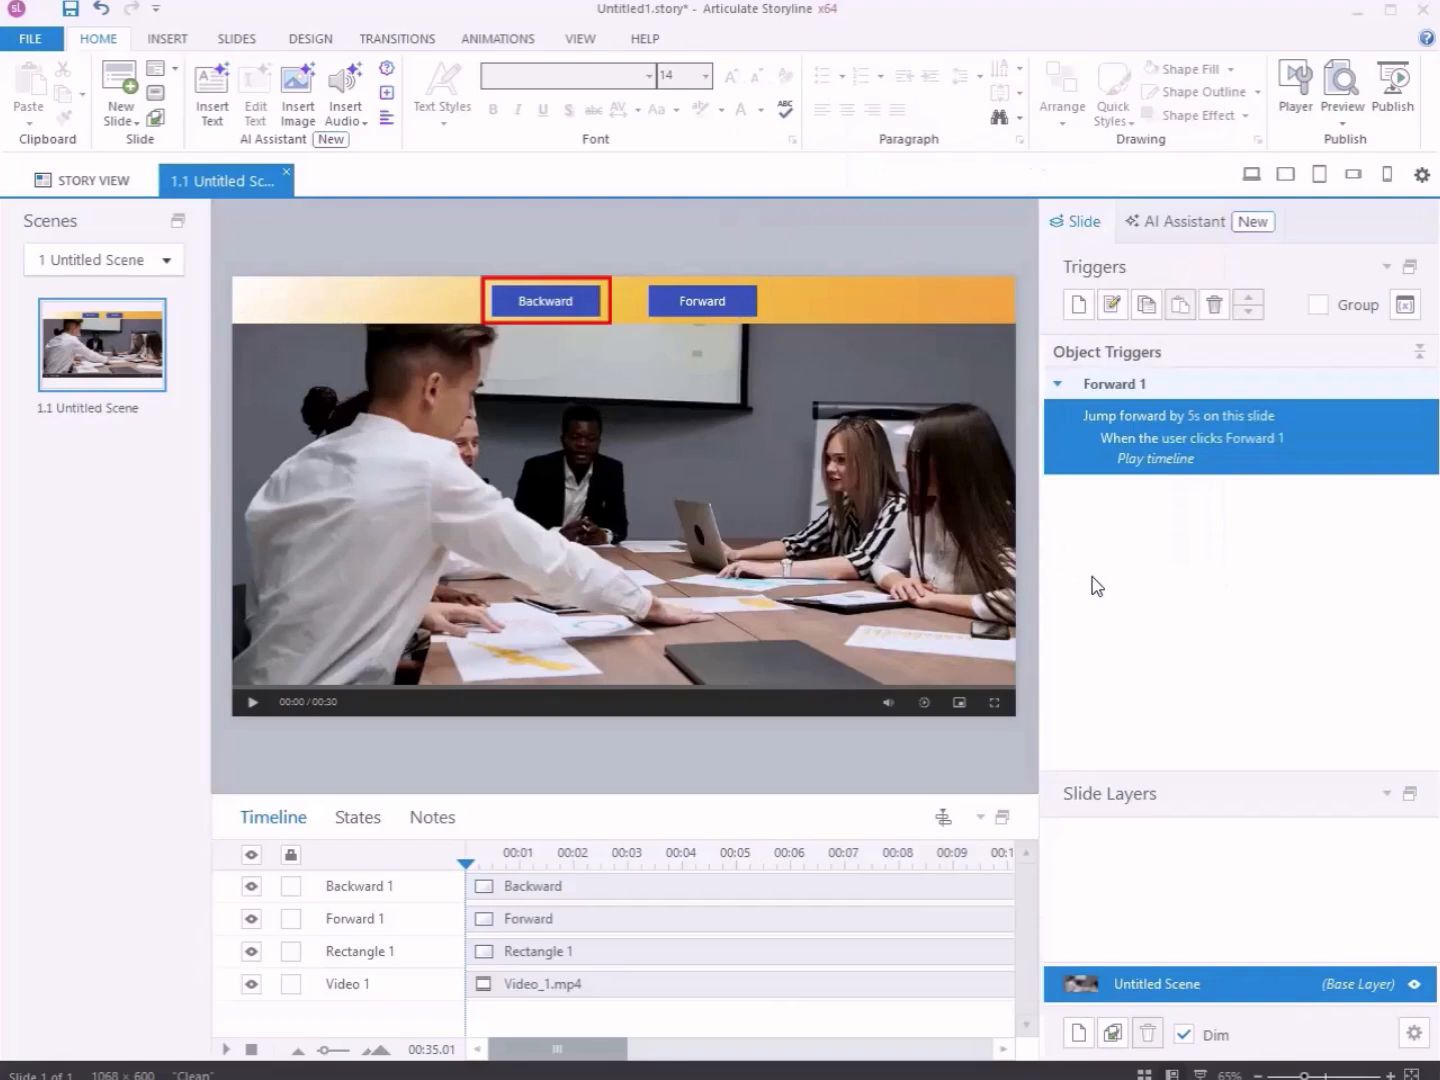
left_click(1078, 304)
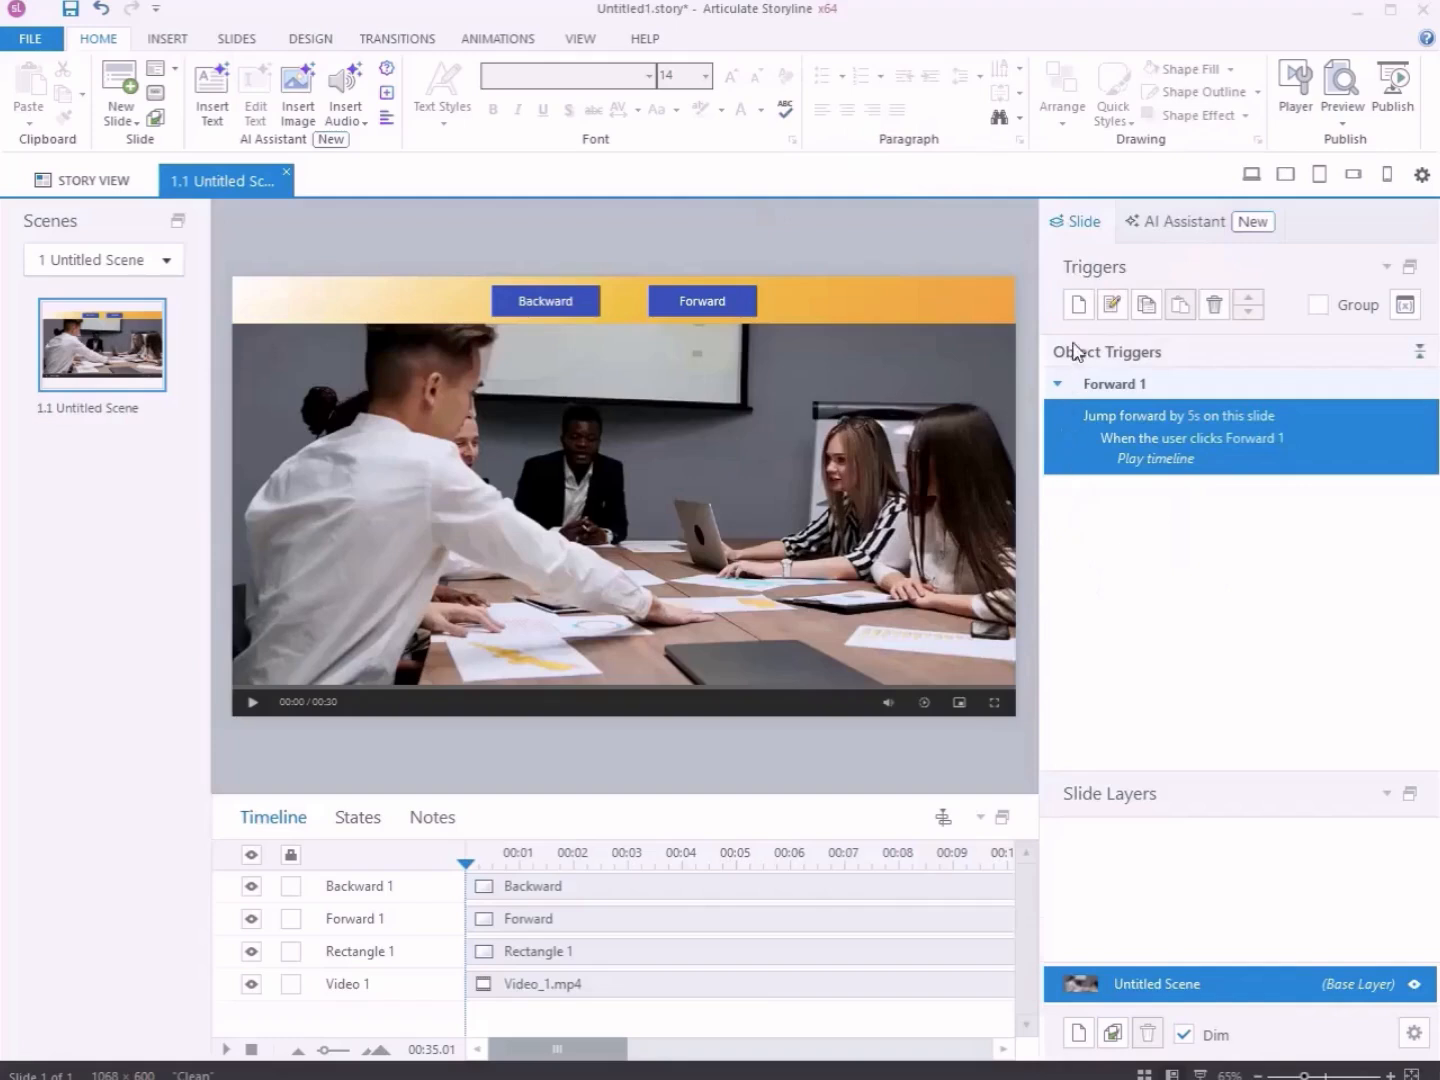
left_click(1078, 304)
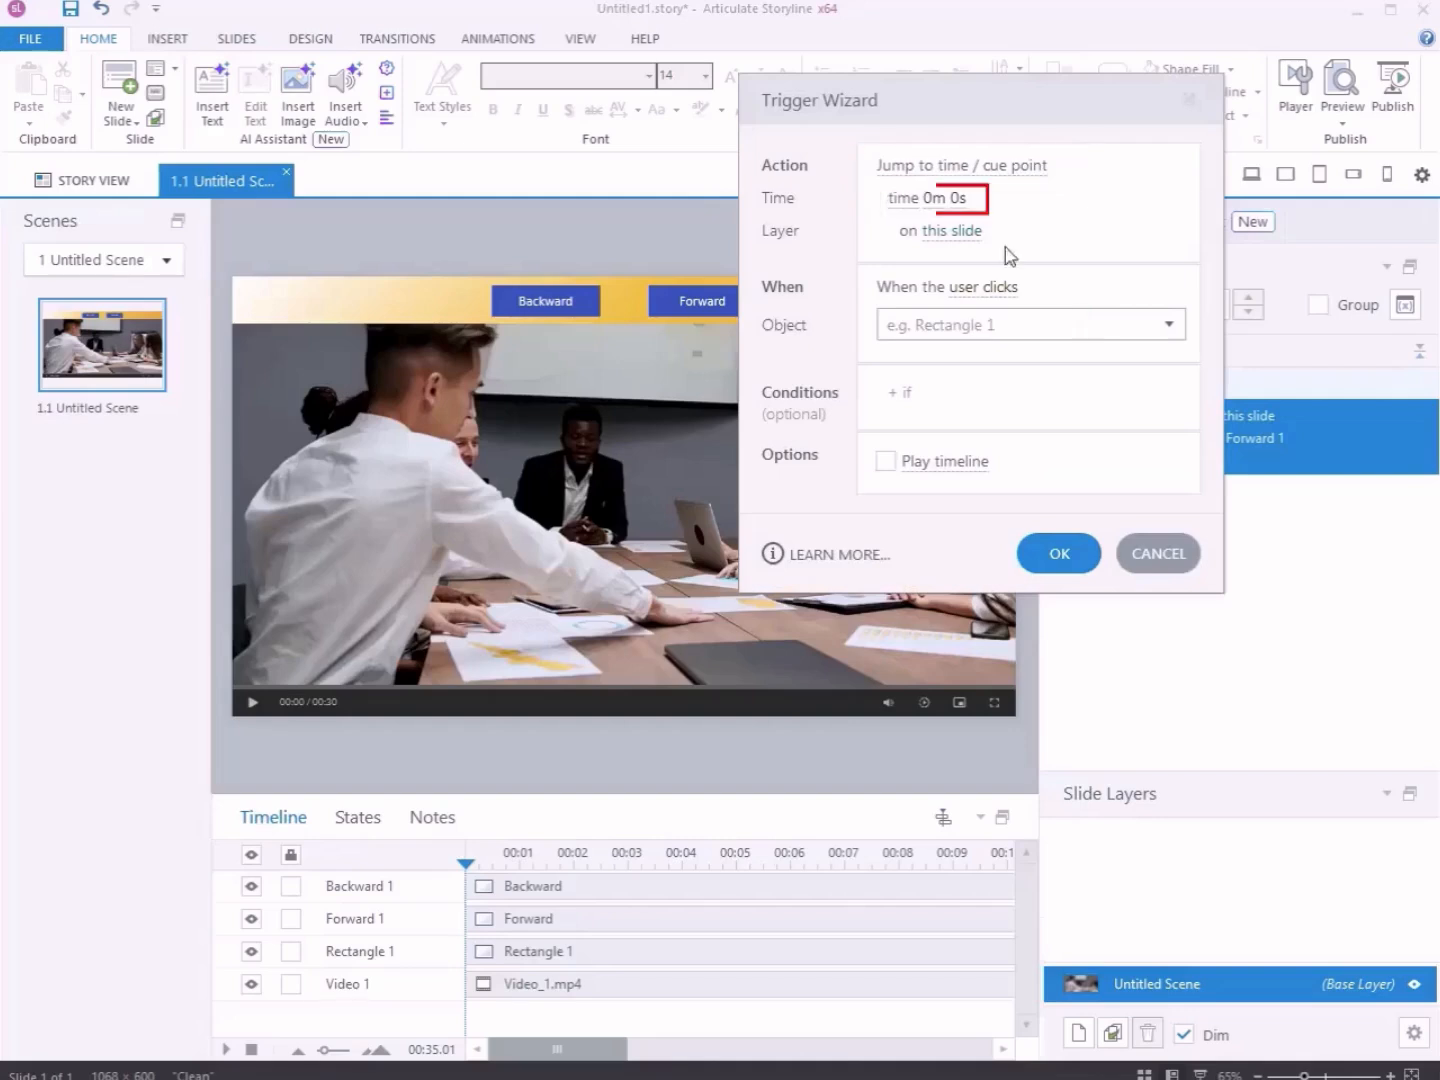
left_click(936, 198)
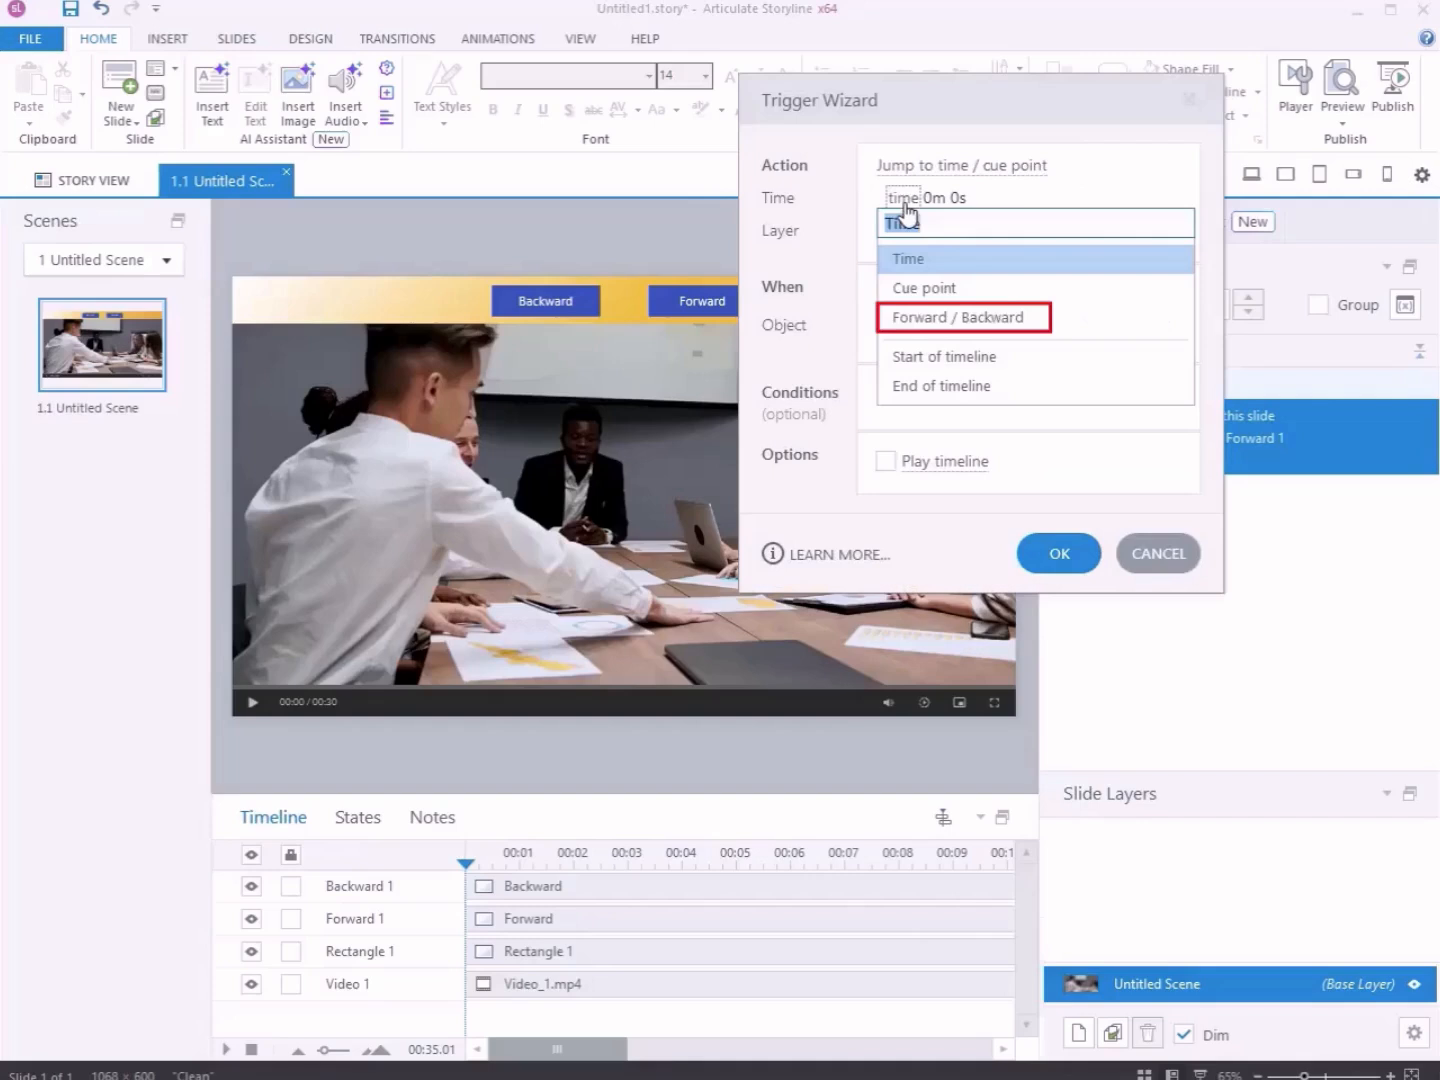
left_click(962, 316)
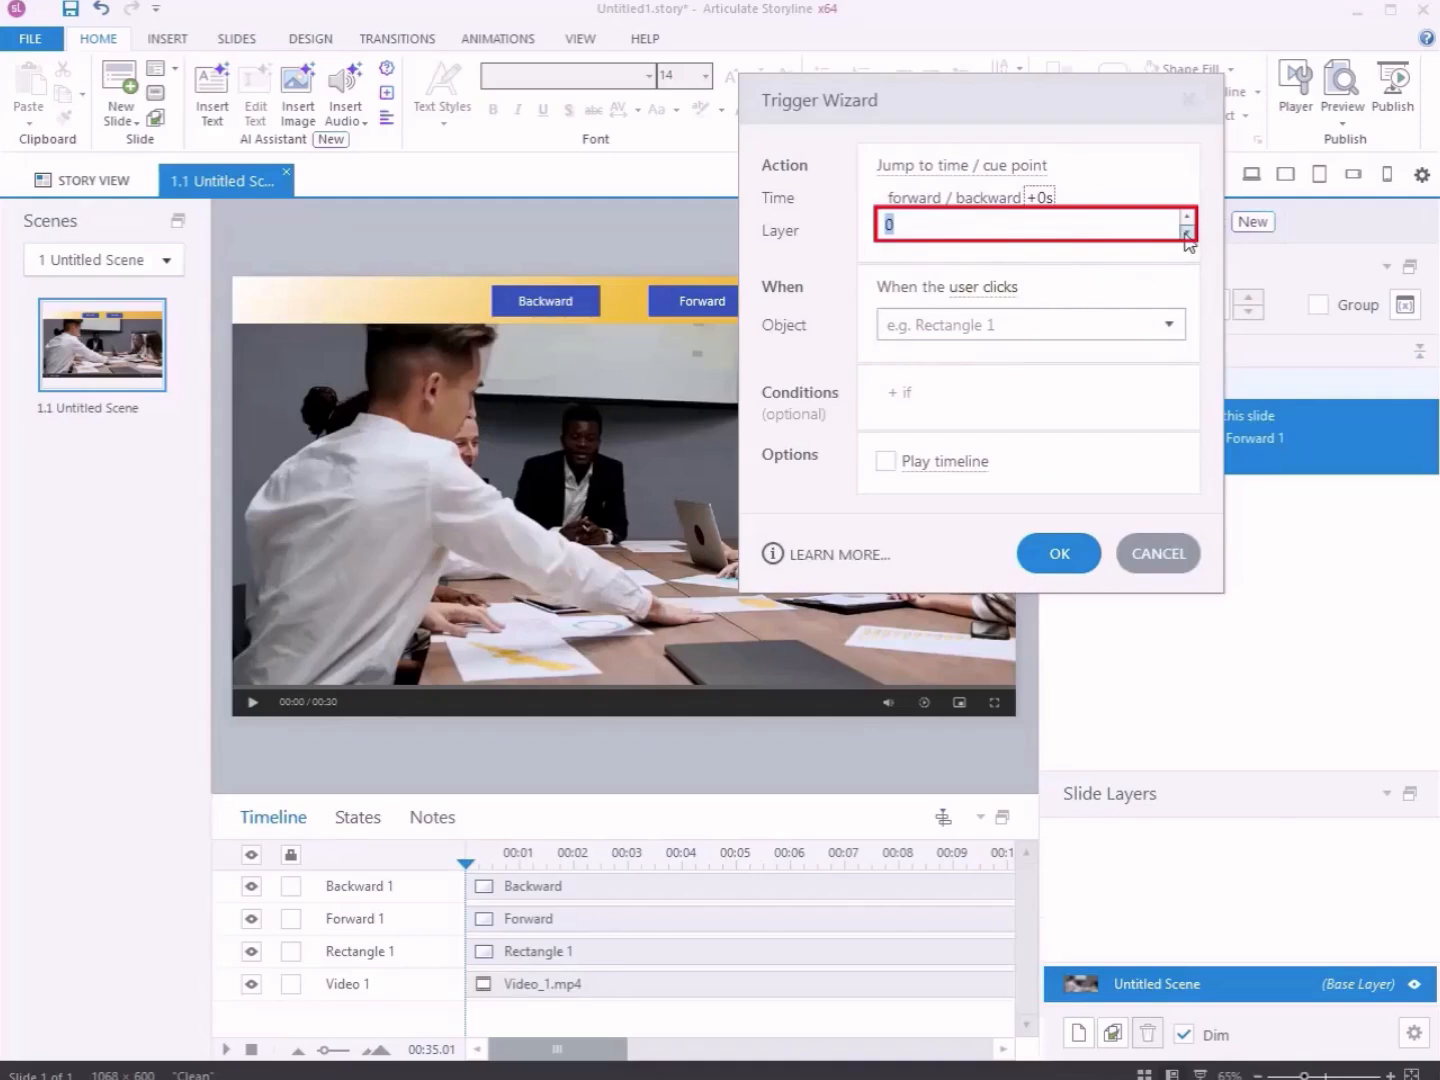
type("-2.5")
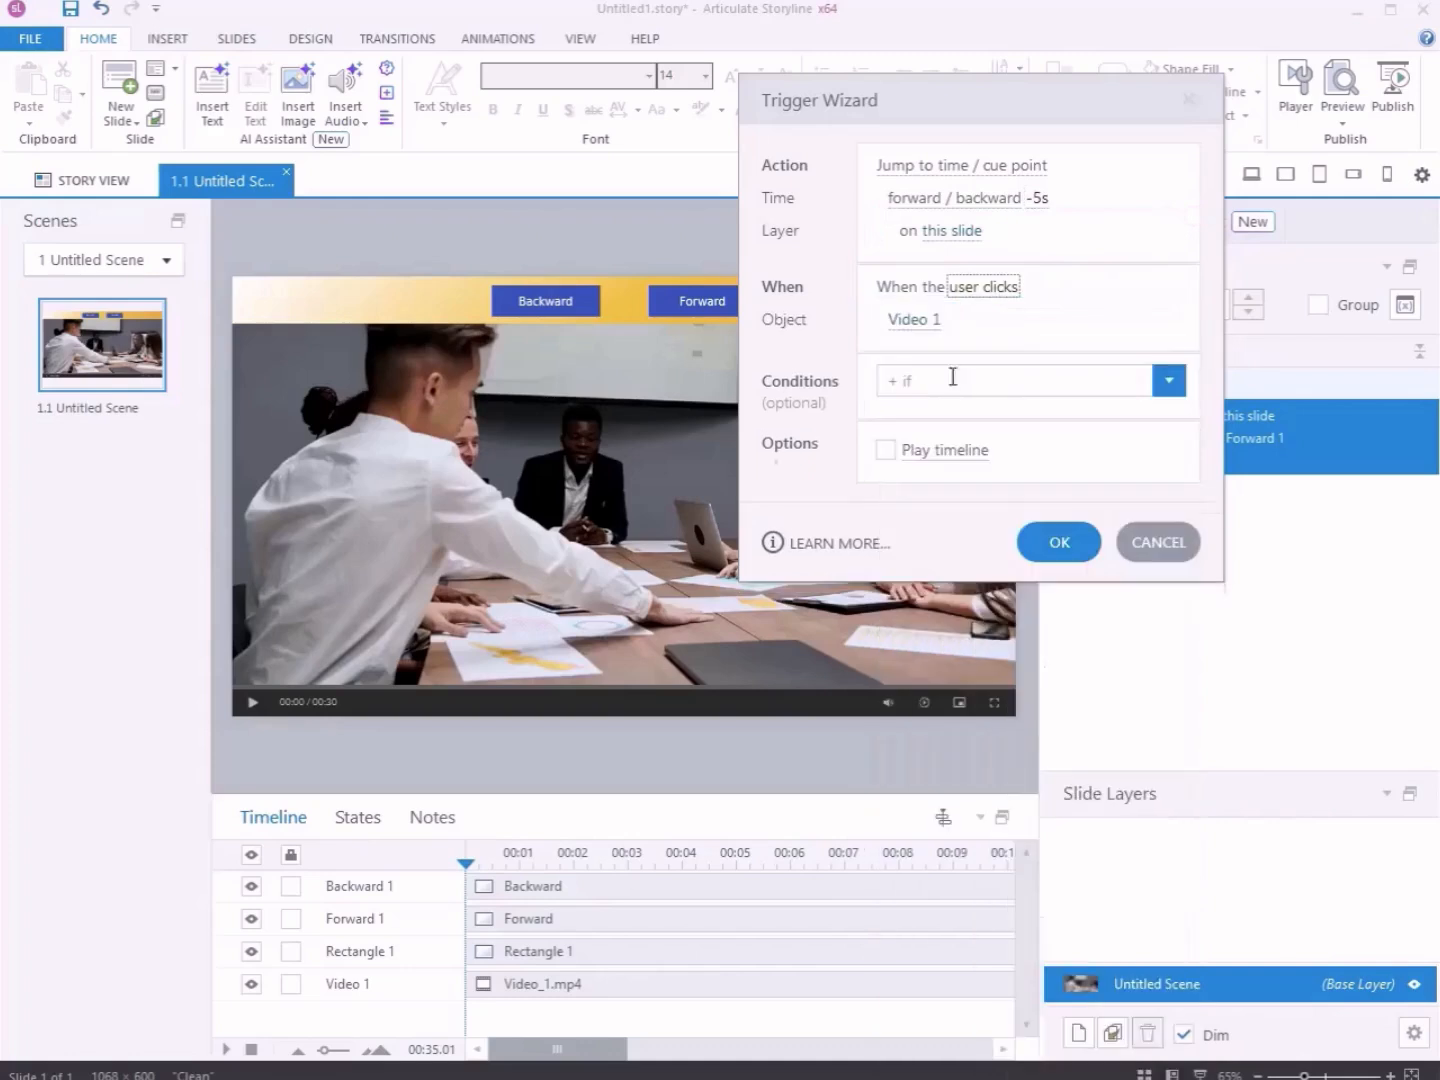
Assign it to clicking Backward 1, keep the timeline playing, and save the trigger
left_click(912, 320)
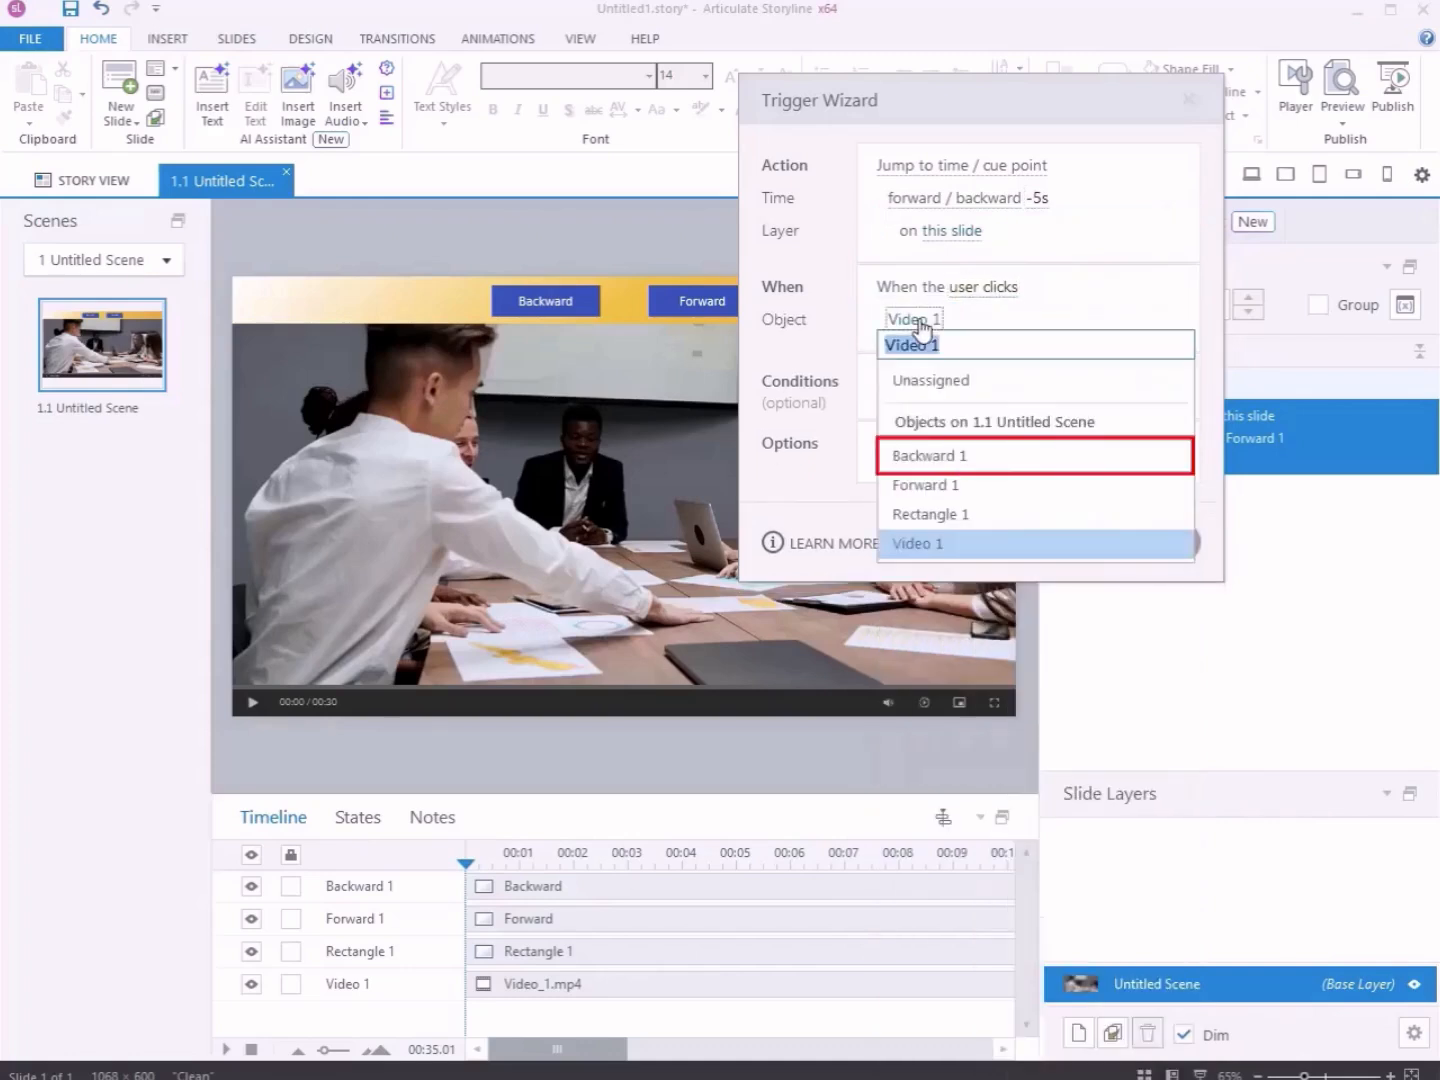
left_click(930, 456)
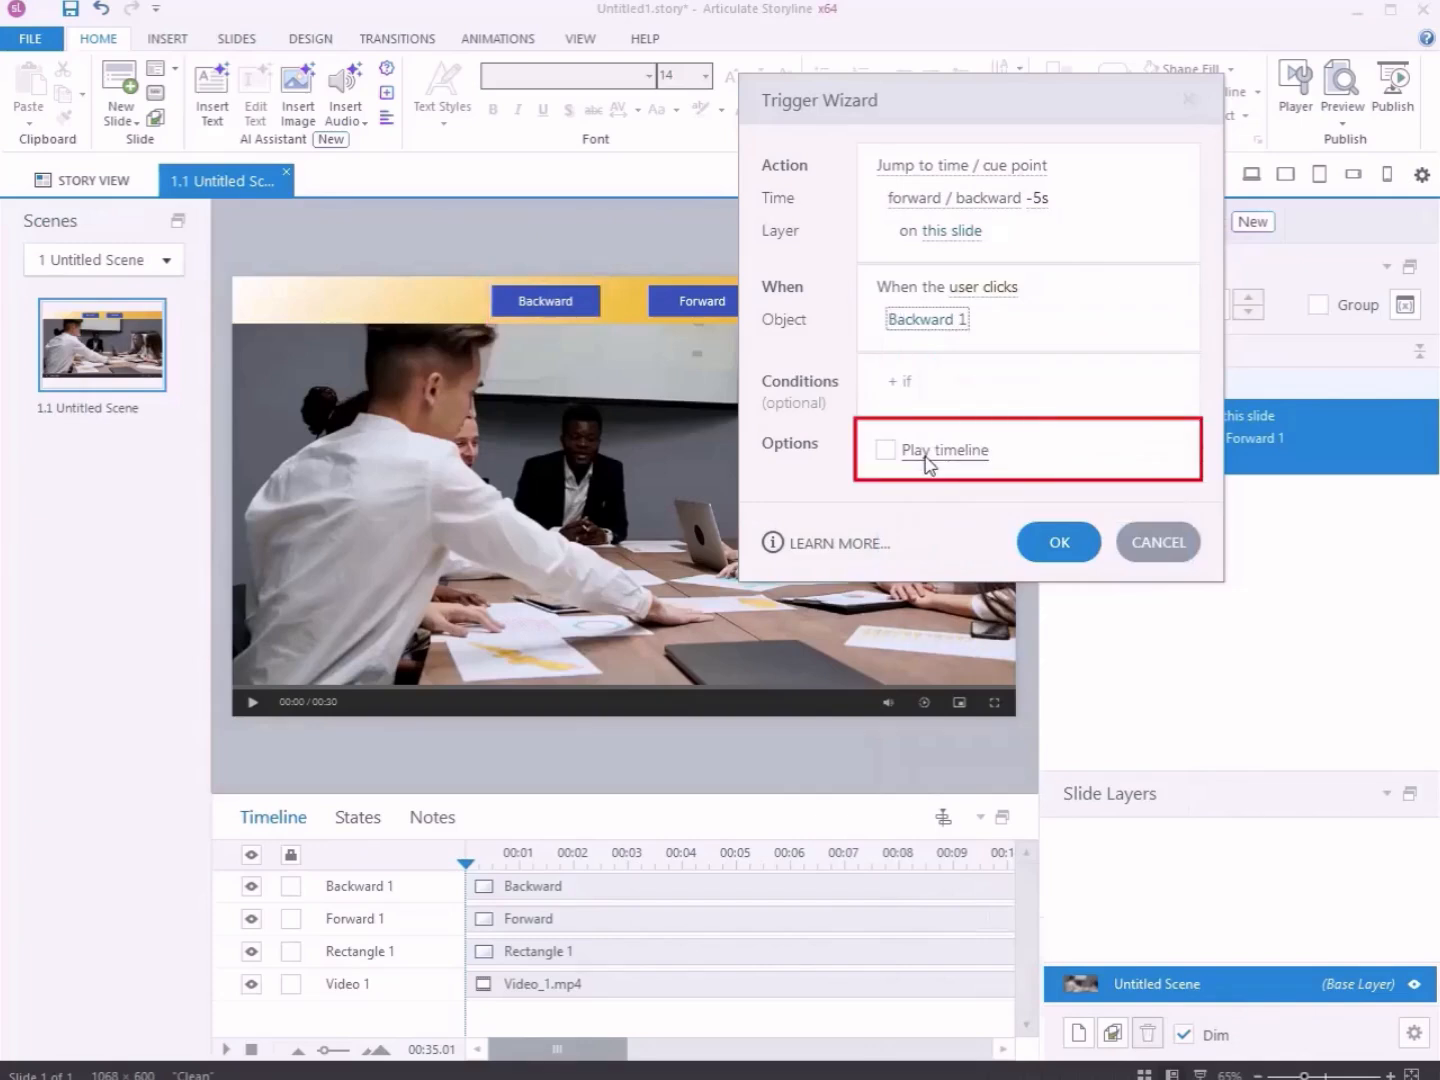
left_click(884, 450)
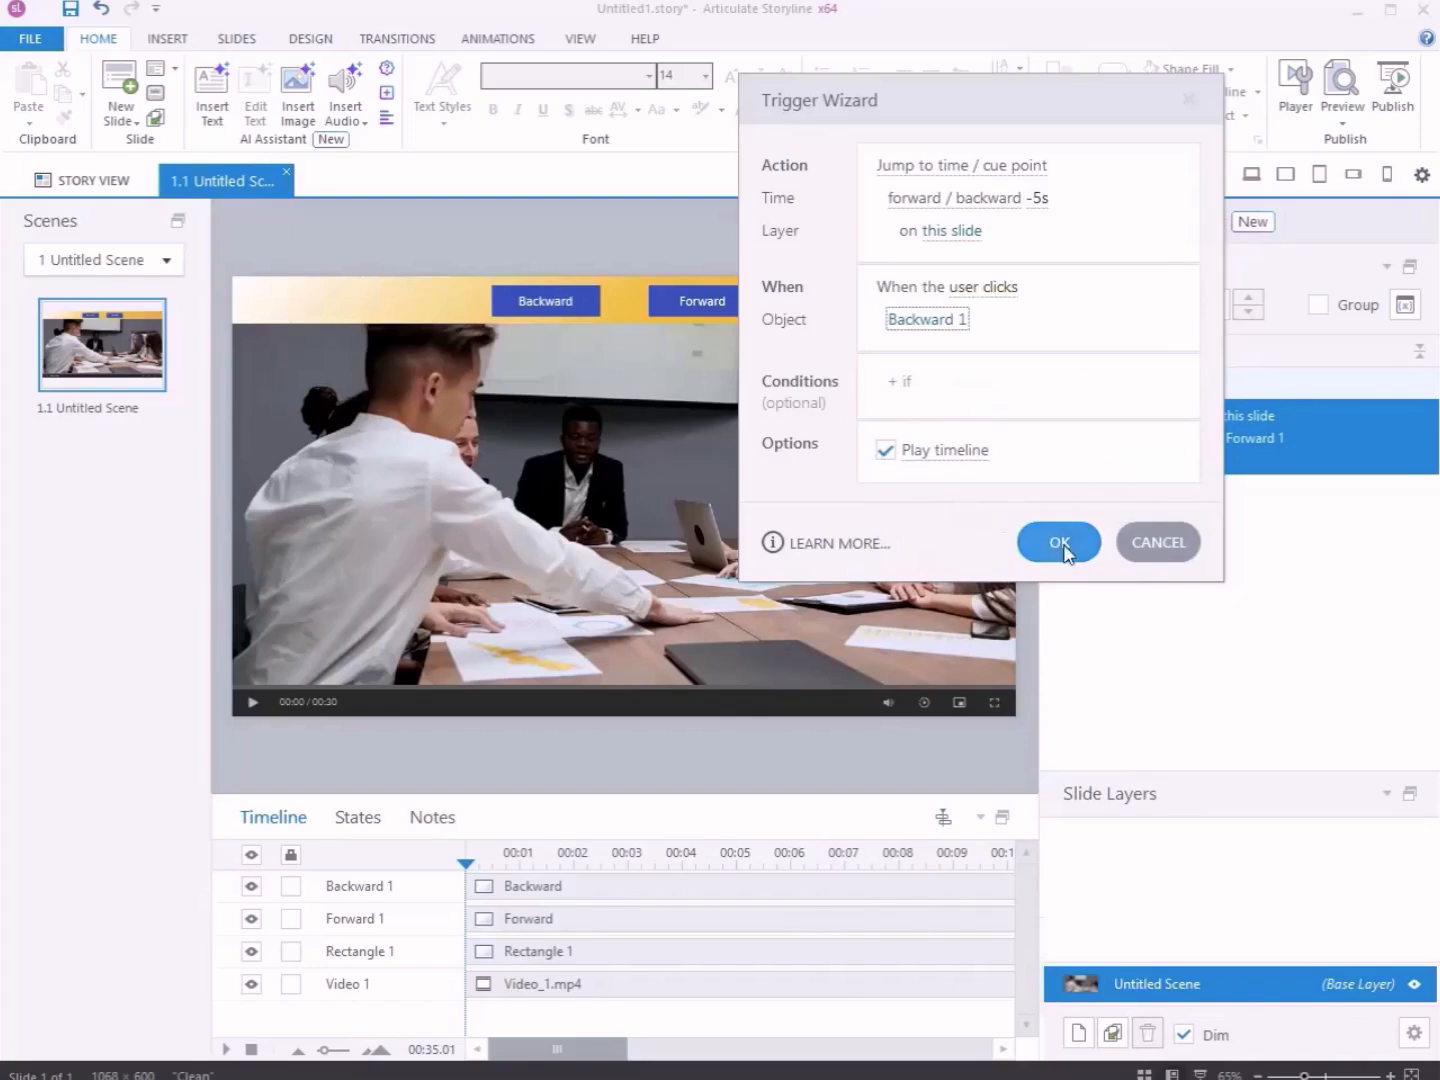
left_click(1058, 540)
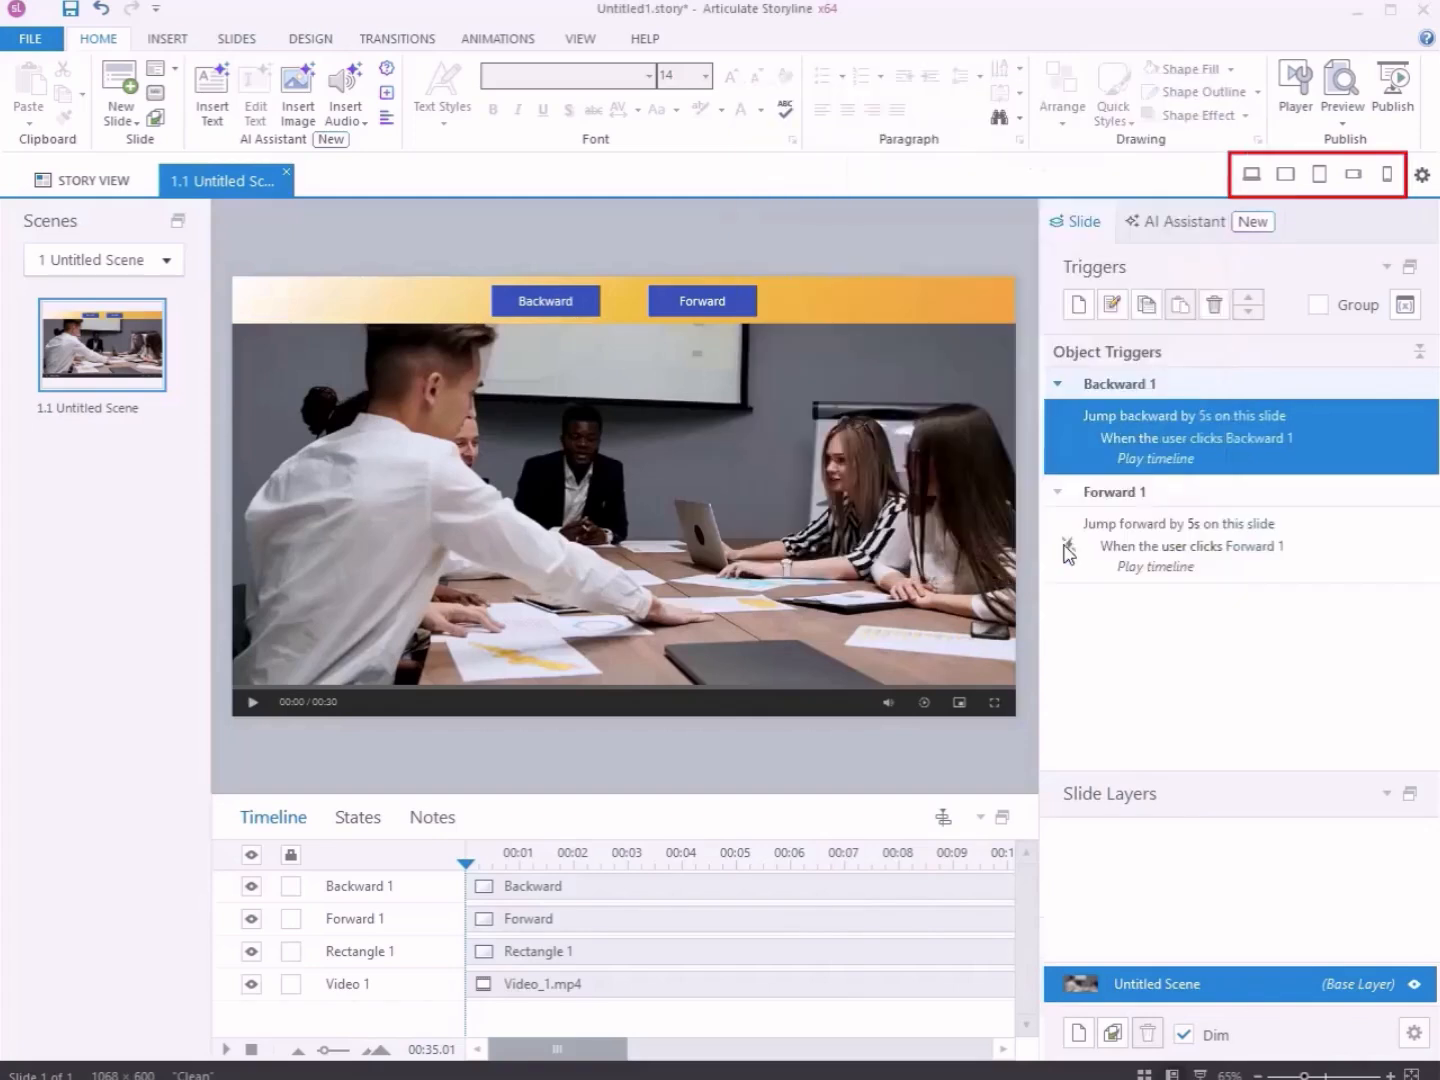
mouse_move(1250, 176)
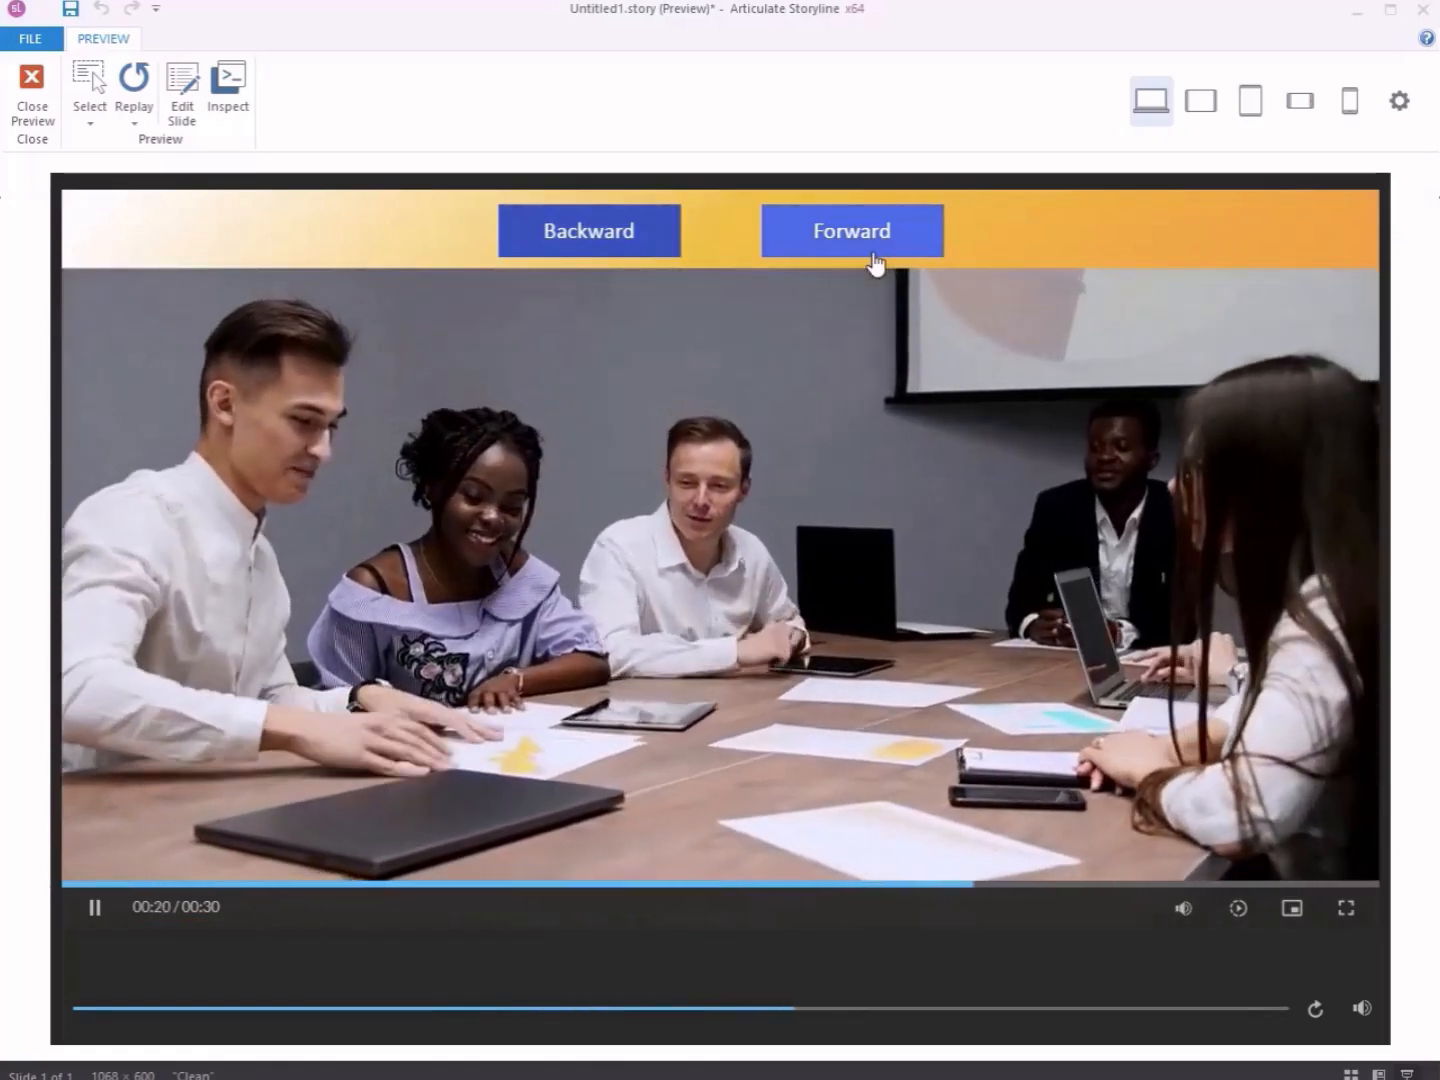
mouse_move(764, 332)
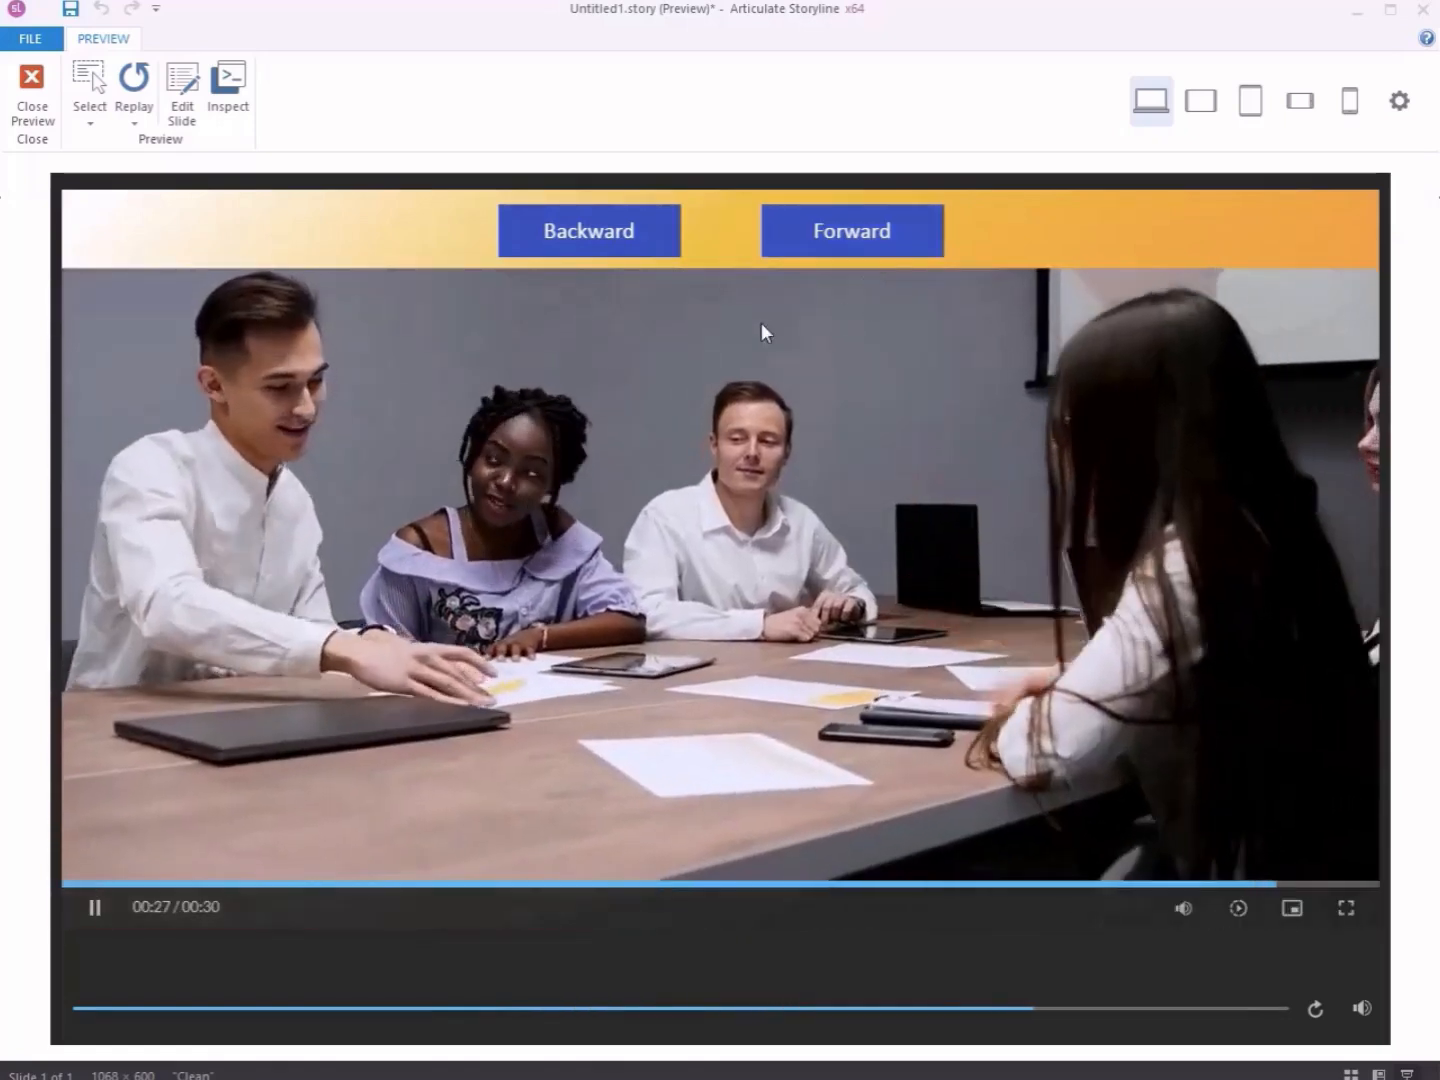